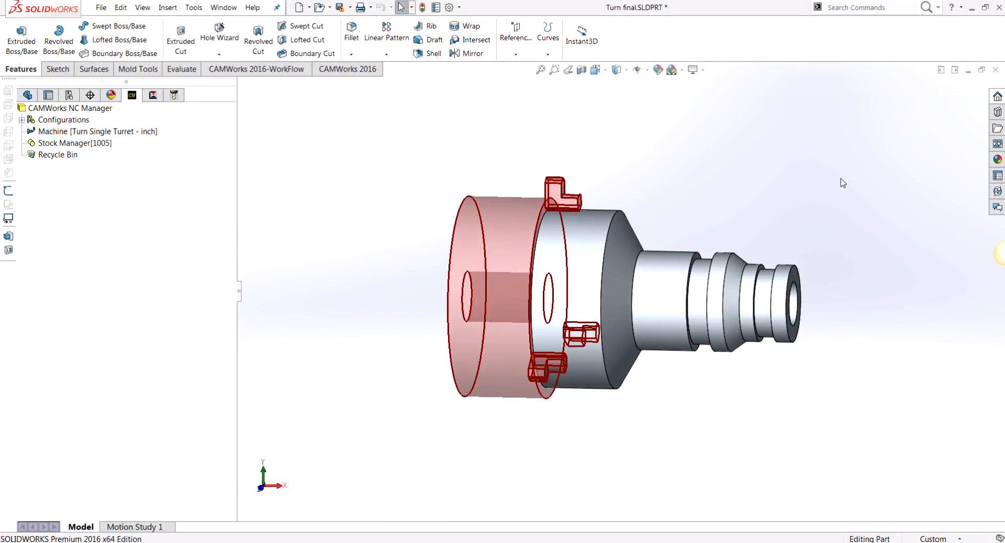
pyautogui.moveTo(835, 182)
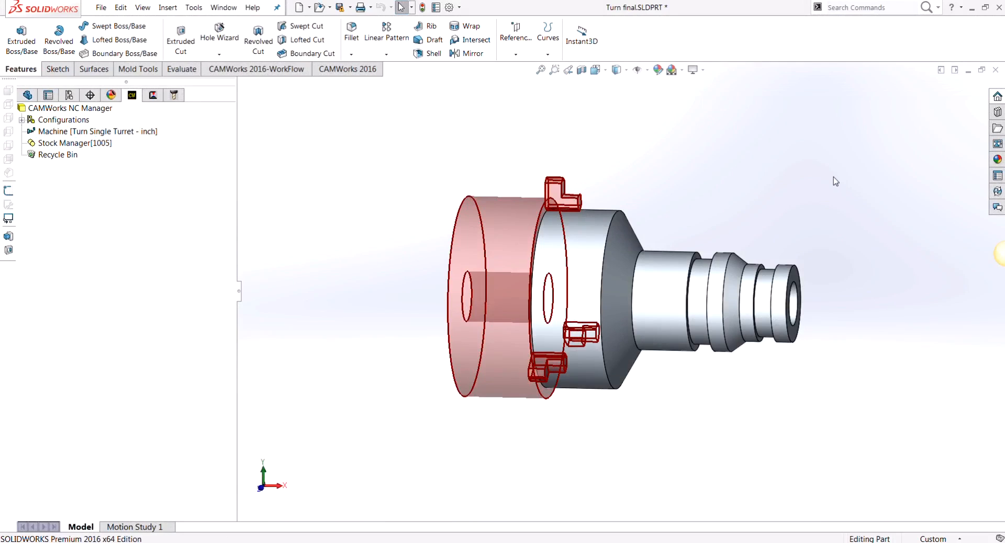
pyautogui.moveTo(846, 215)
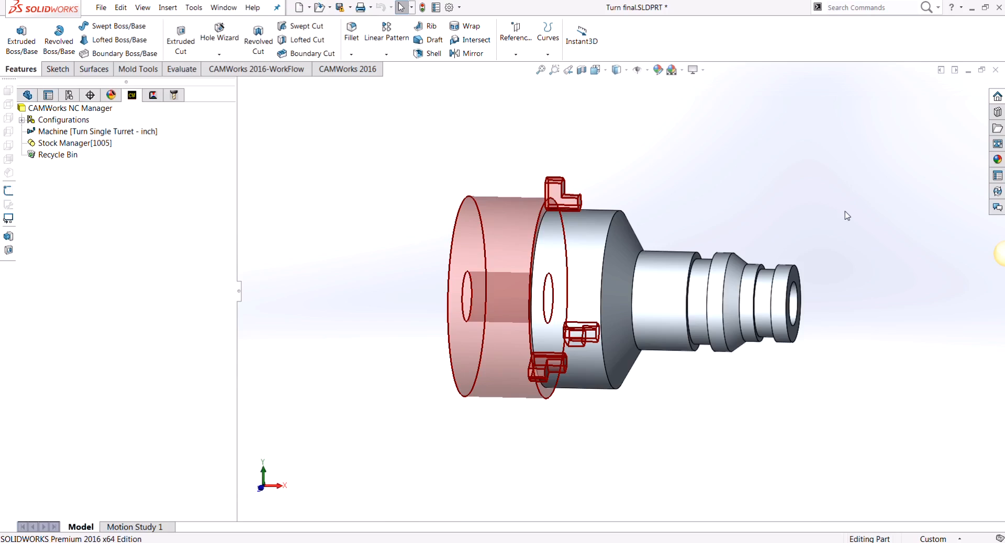
pyautogui.moveTo(847, 199)
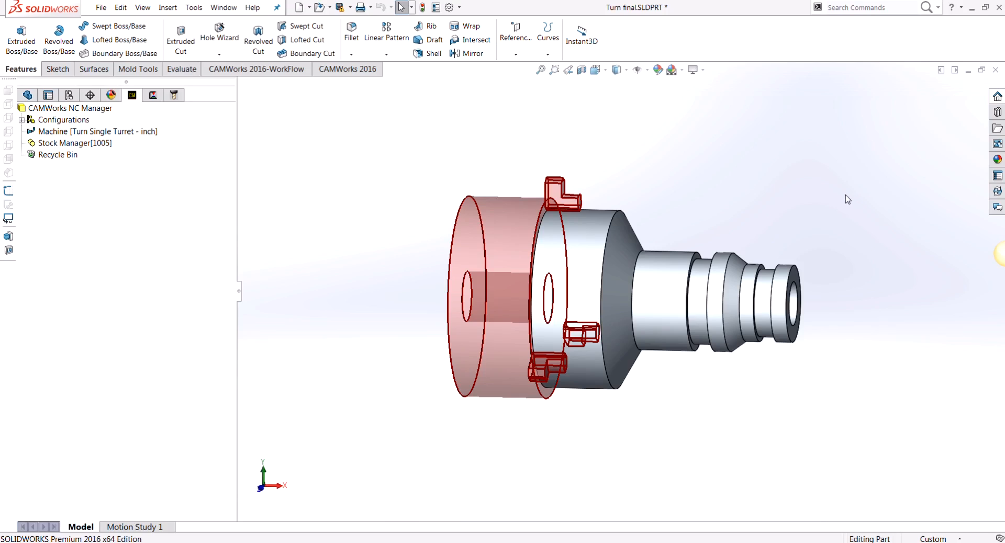
pyautogui.moveTo(500, 404)
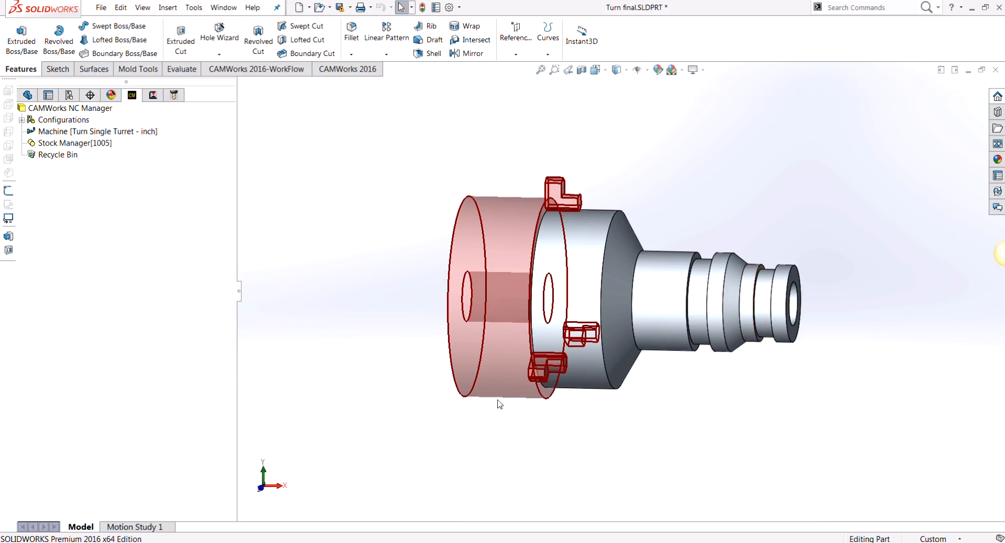
# - Edit the Turn Single Turret machine definition and review its Setup settings, keeping Method on Automatic
pyautogui.click(96, 130)
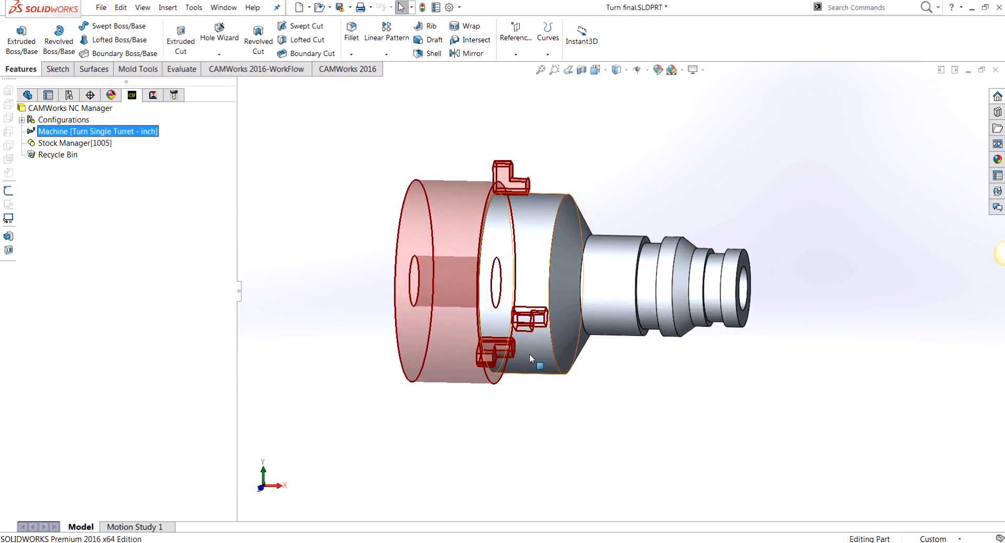
pyautogui.click(356, 276)
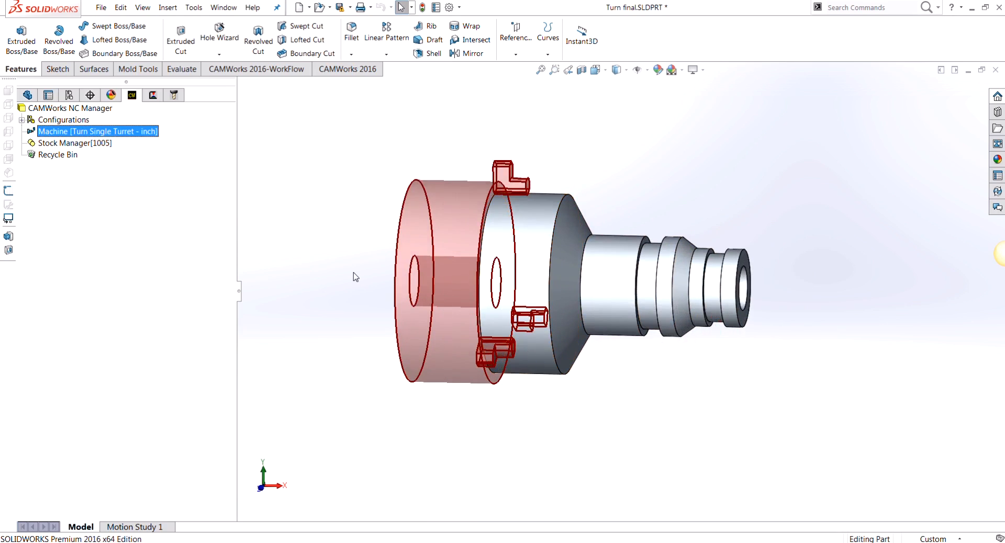
pyautogui.moveTo(490, 202)
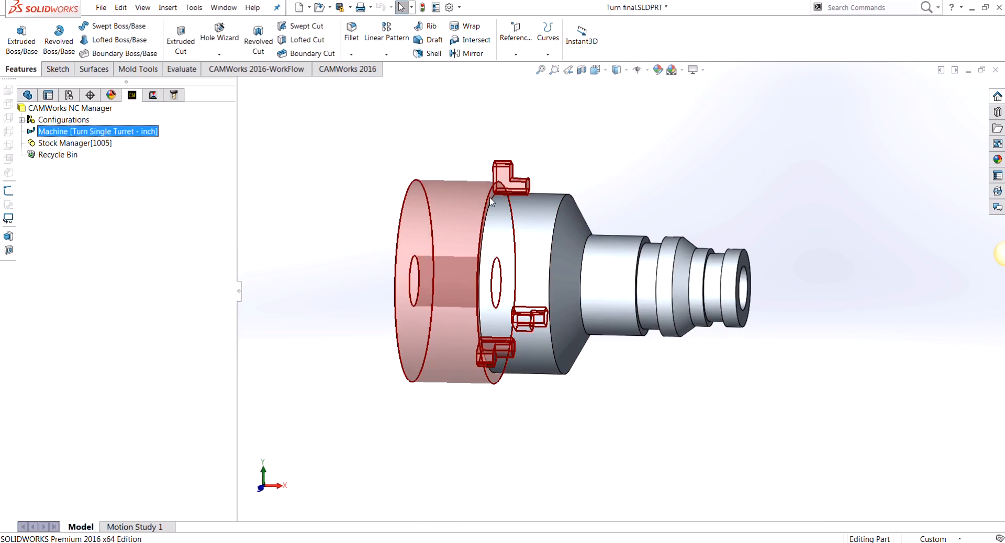
pyautogui.moveTo(519, 218)
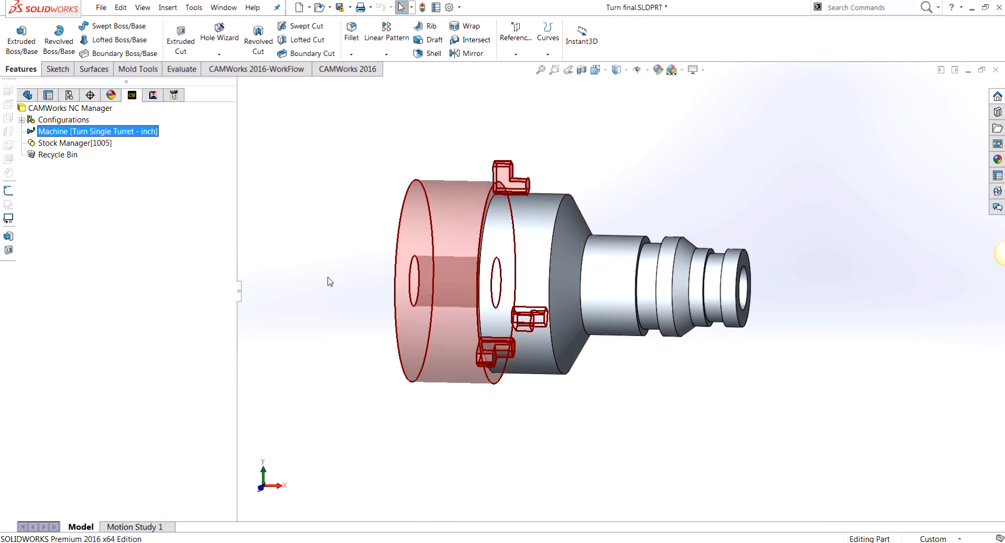
pyautogui.moveTo(370, 280)
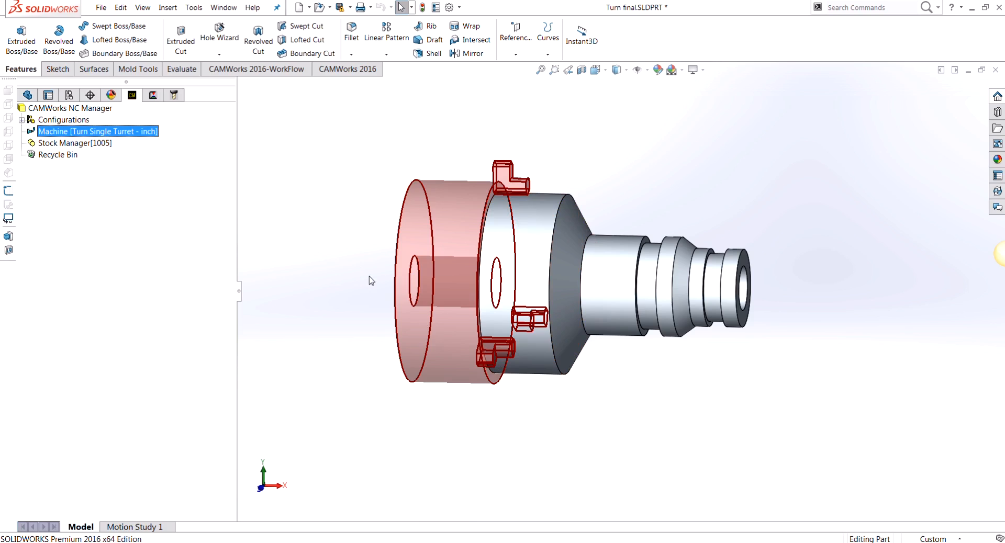
pyautogui.rightClick(96, 131)
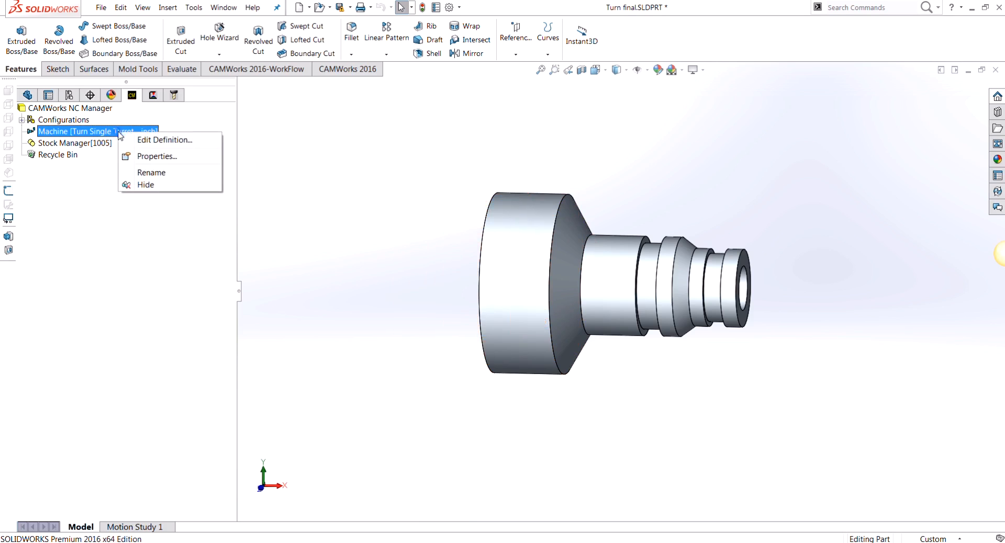
pyautogui.click(165, 139)
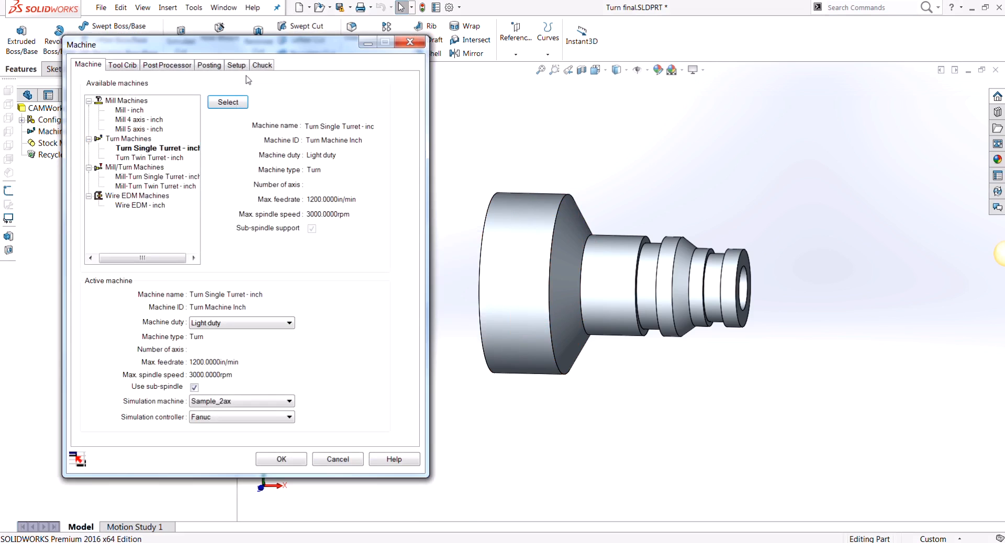
pyautogui.click(235, 65)
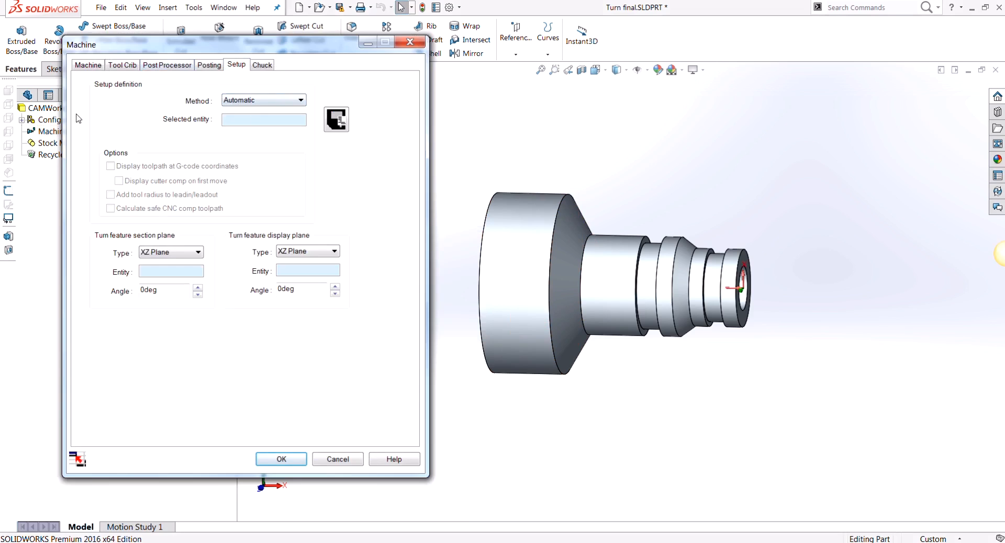
pyautogui.moveTo(187, 228)
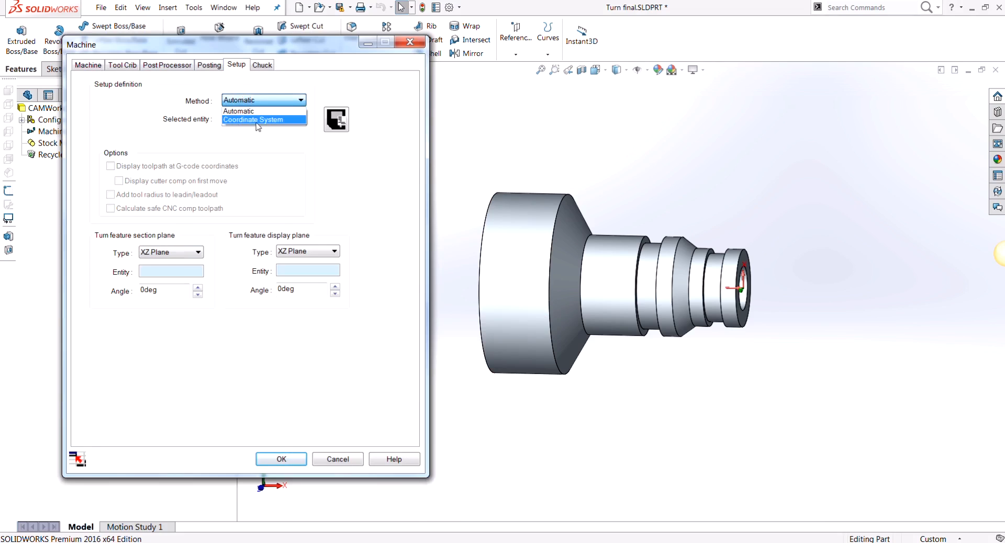
pyautogui.click(239, 111)
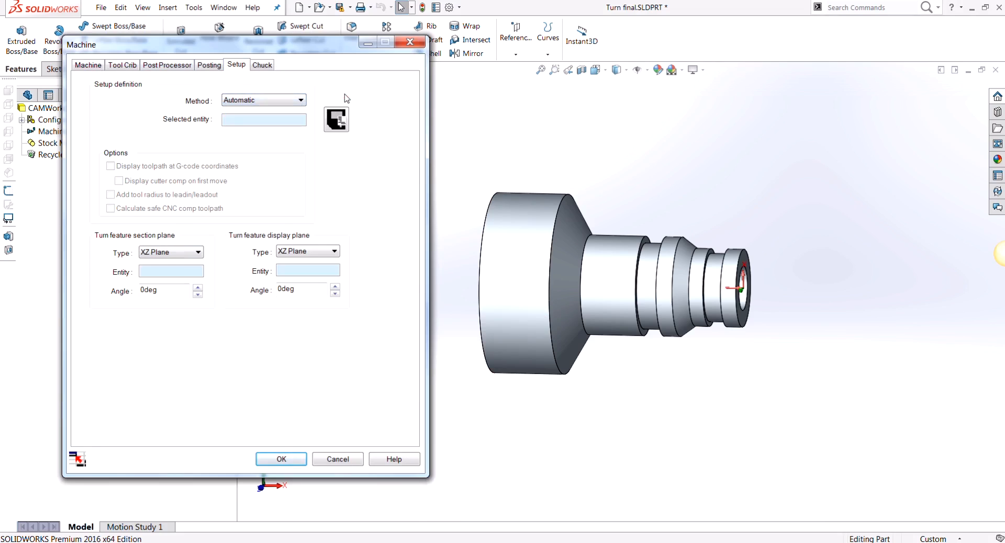
pyautogui.moveTo(381, 388)
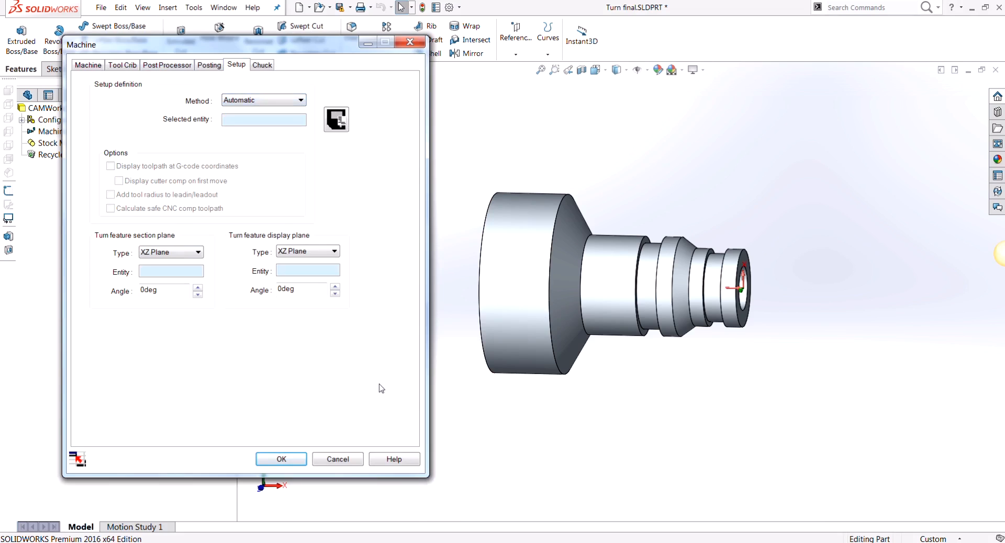
pyautogui.moveTo(368, 411)
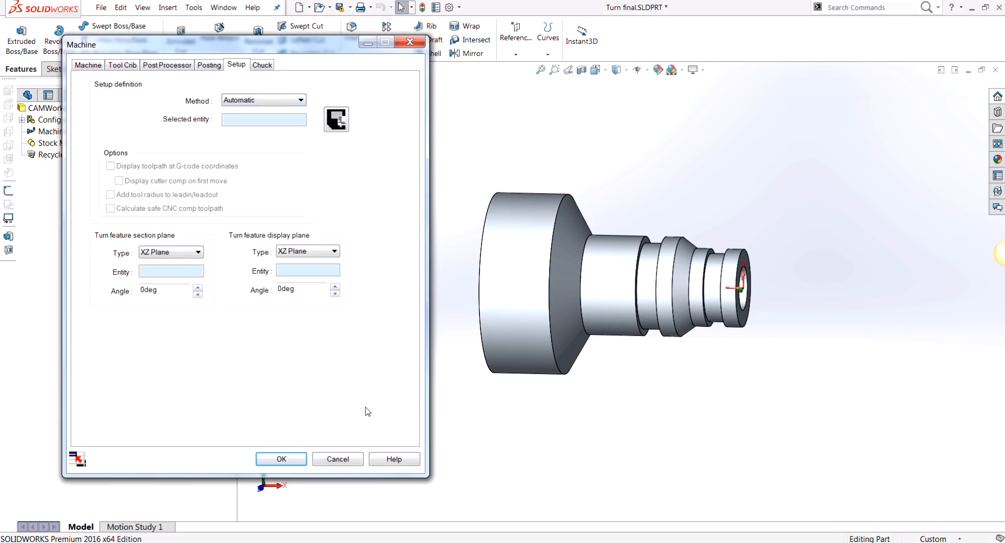
# - Cancel out of the Machine dialog, leaving the setup method Automatic
pyautogui.click(280, 460)
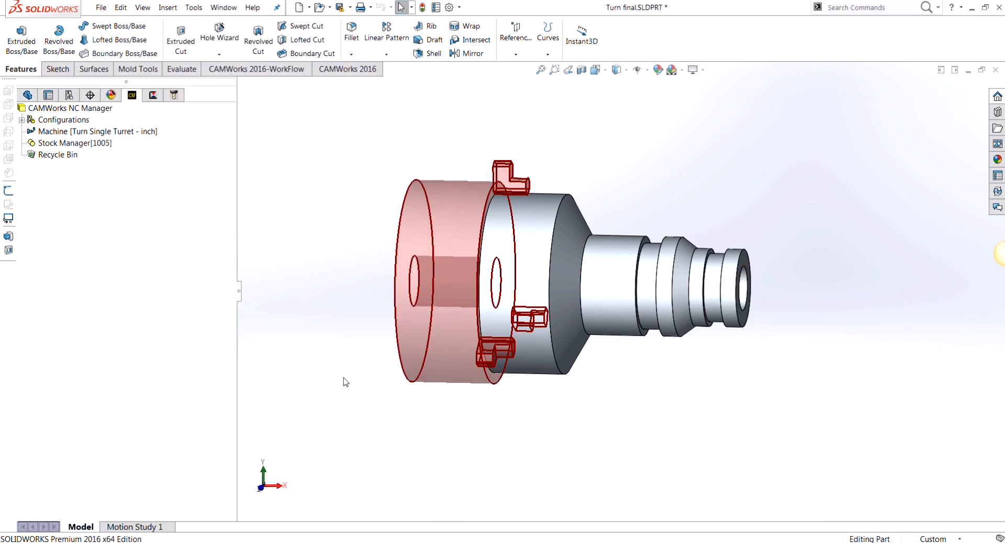
pyautogui.moveTo(336, 285)
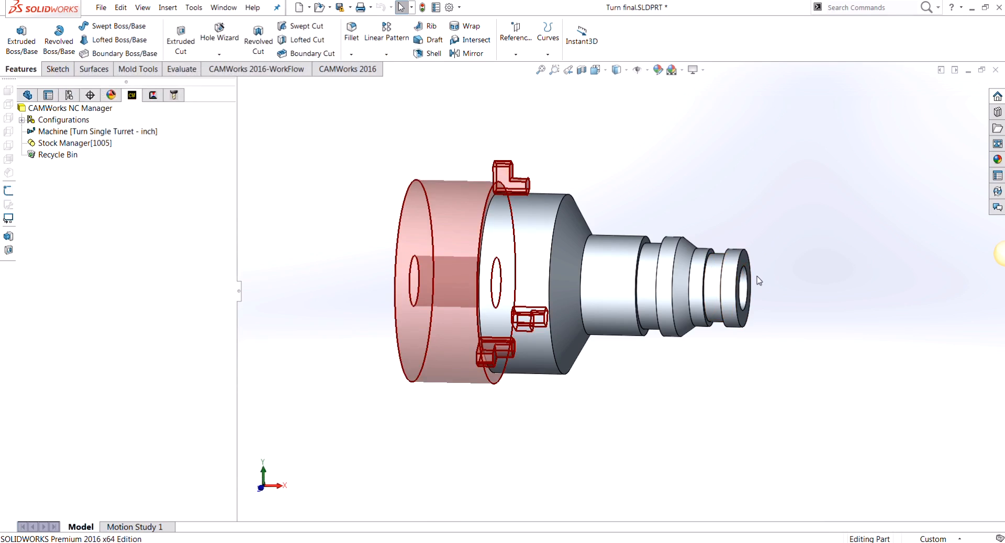
pyautogui.moveTo(743, 293)
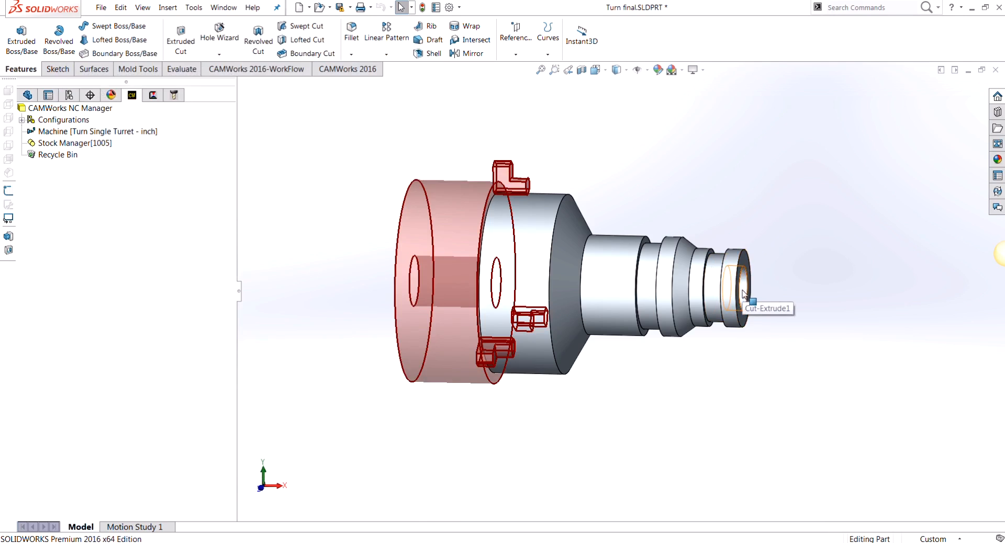
pyautogui.moveTo(803, 296)
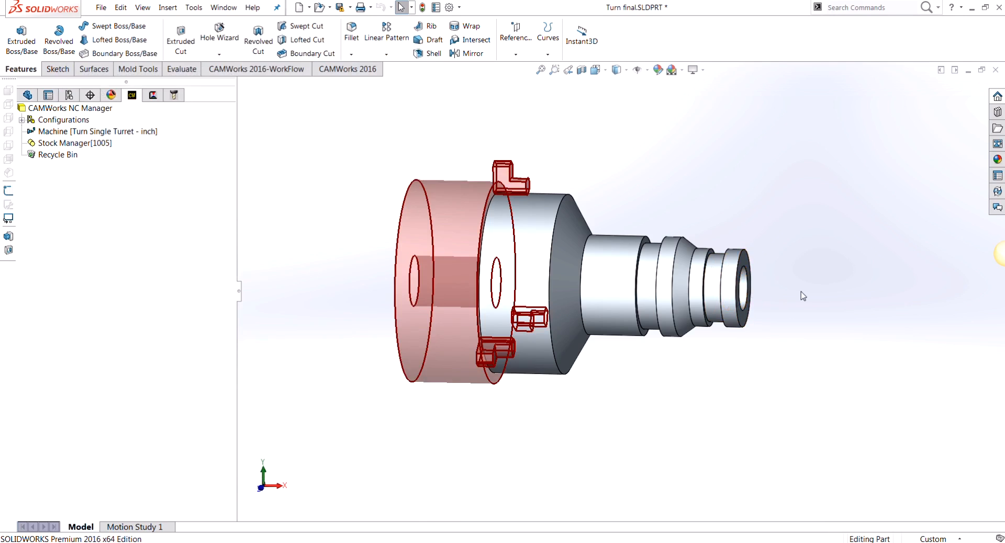
pyautogui.moveTo(777, 295)
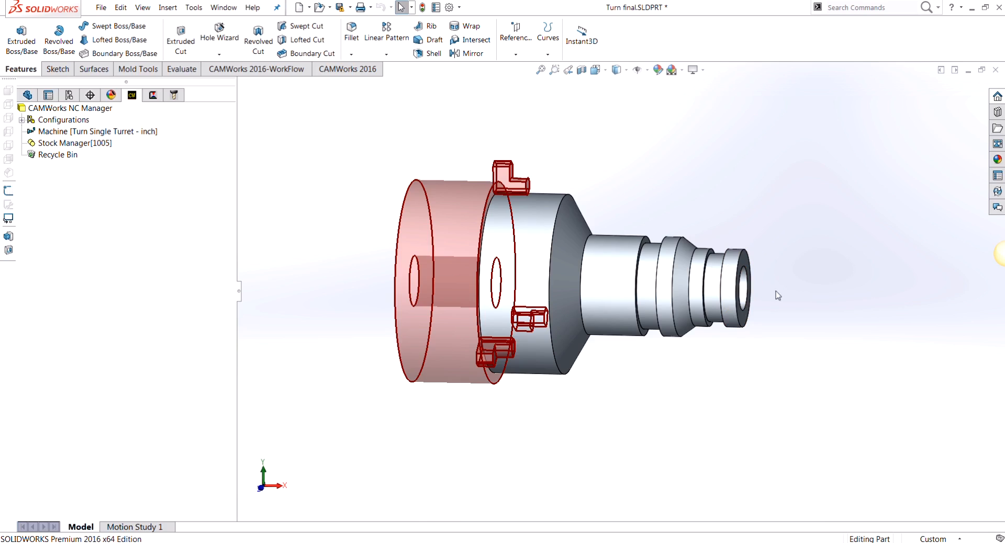
pyautogui.moveTo(219, 299)
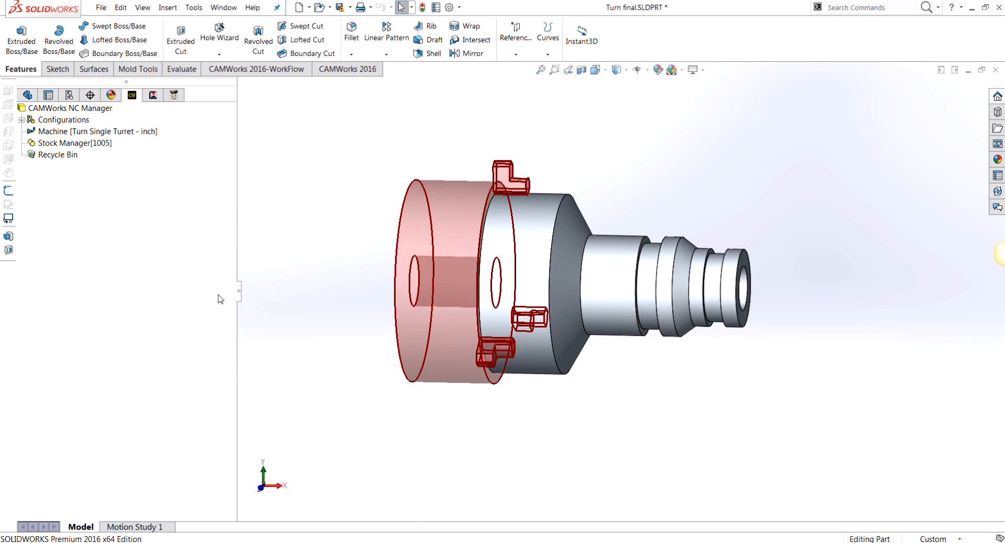
pyautogui.moveTo(383, 213)
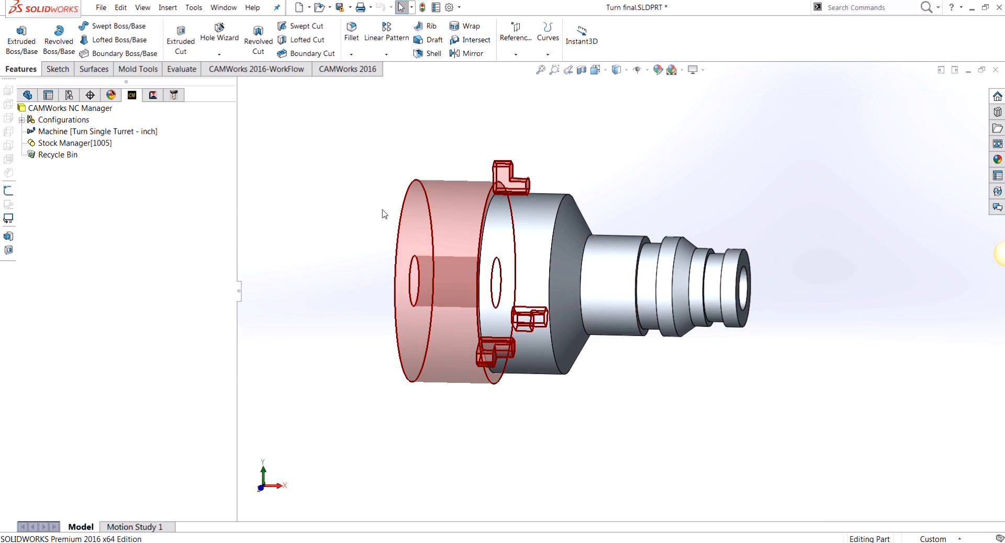
pyautogui.moveTo(675, 246)
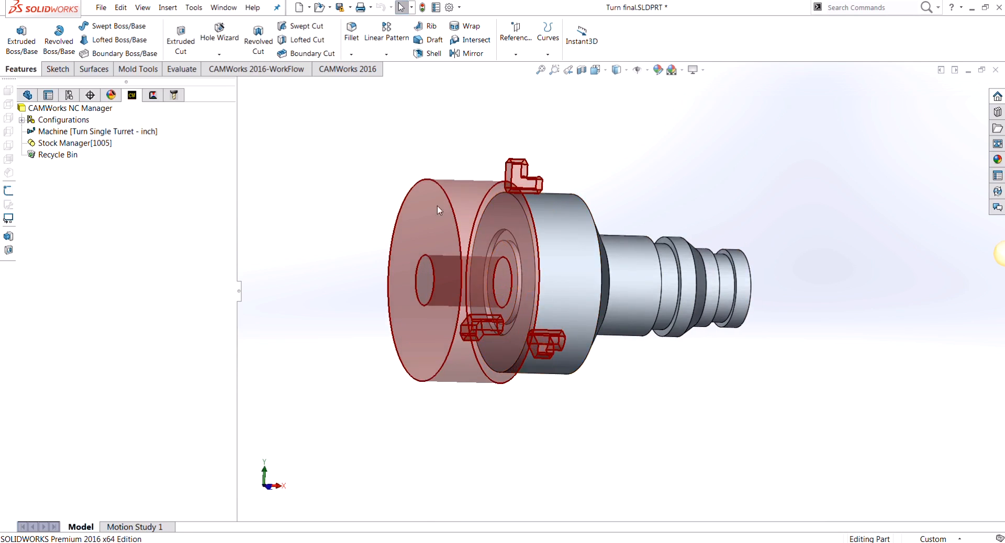
pyautogui.moveTo(428, 119)
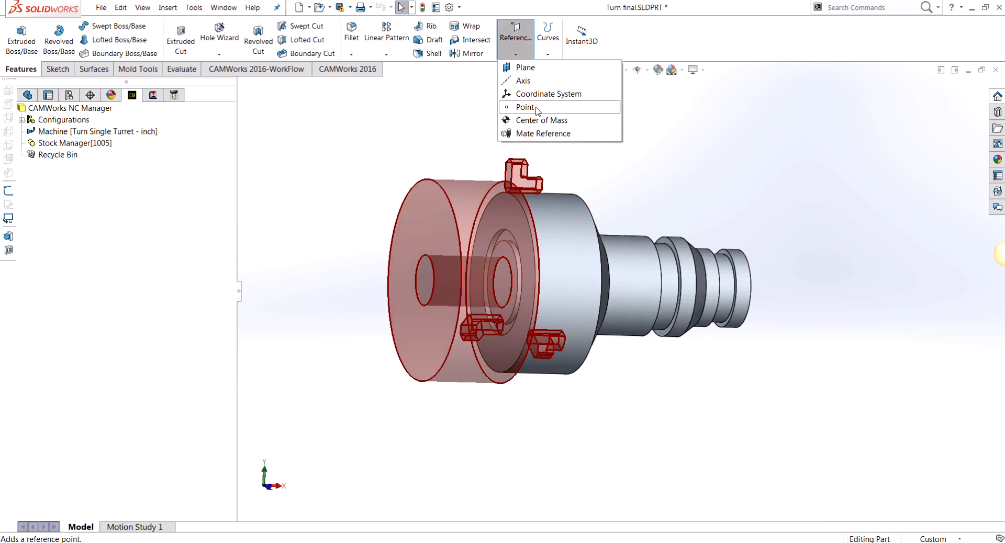
# - Create a reference point at the arc center of the bore edge on the large end
pyautogui.click(525, 107)
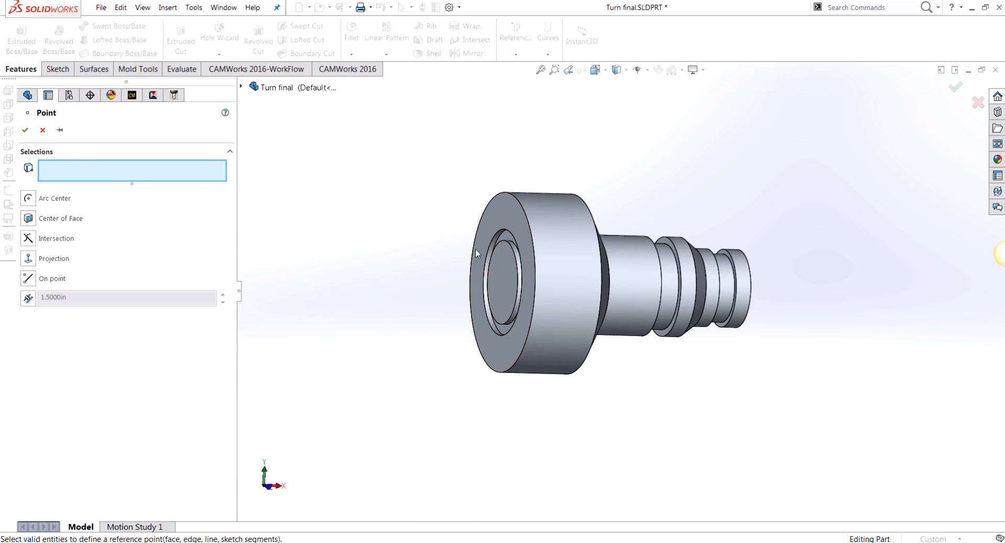
pyautogui.moveTo(508, 248)
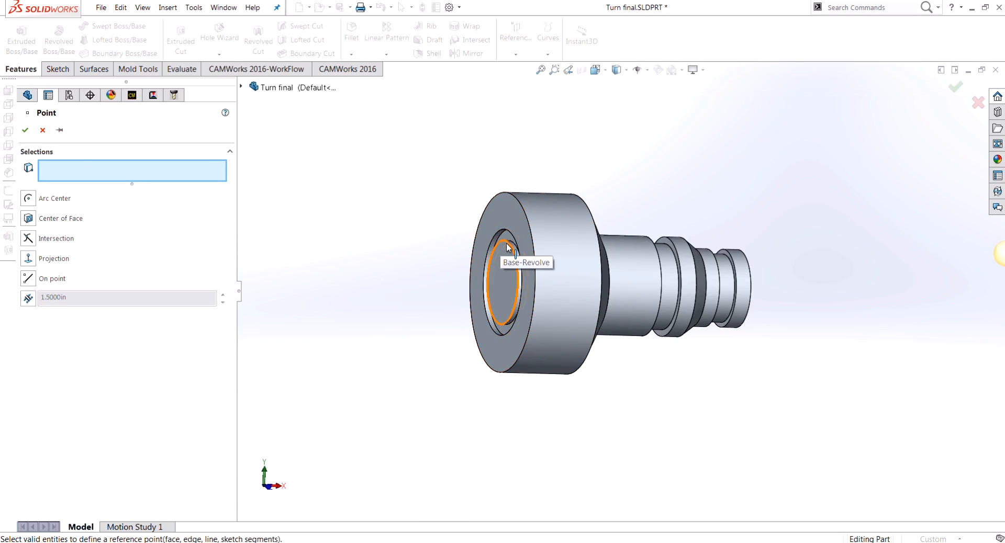
pyautogui.click(507, 244)
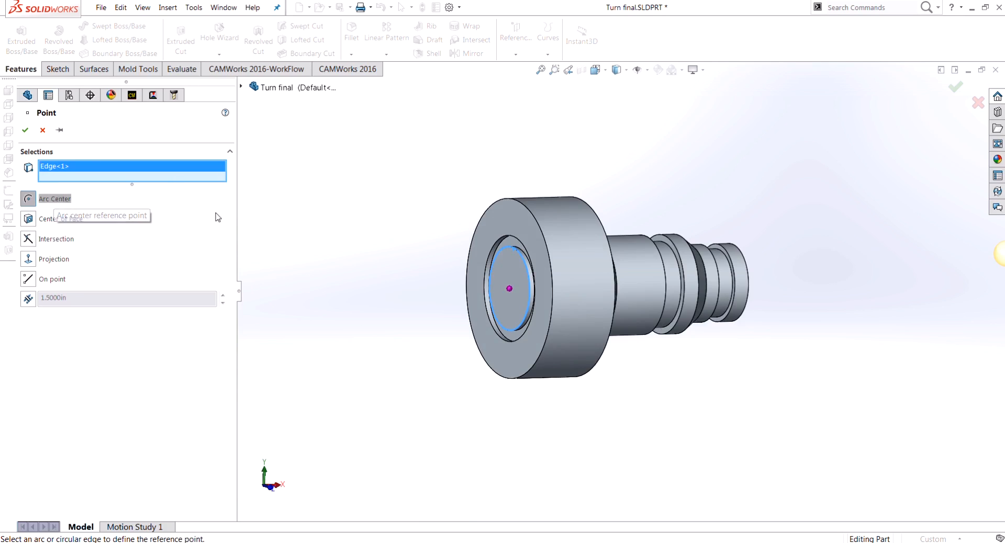
pyautogui.click(25, 130)
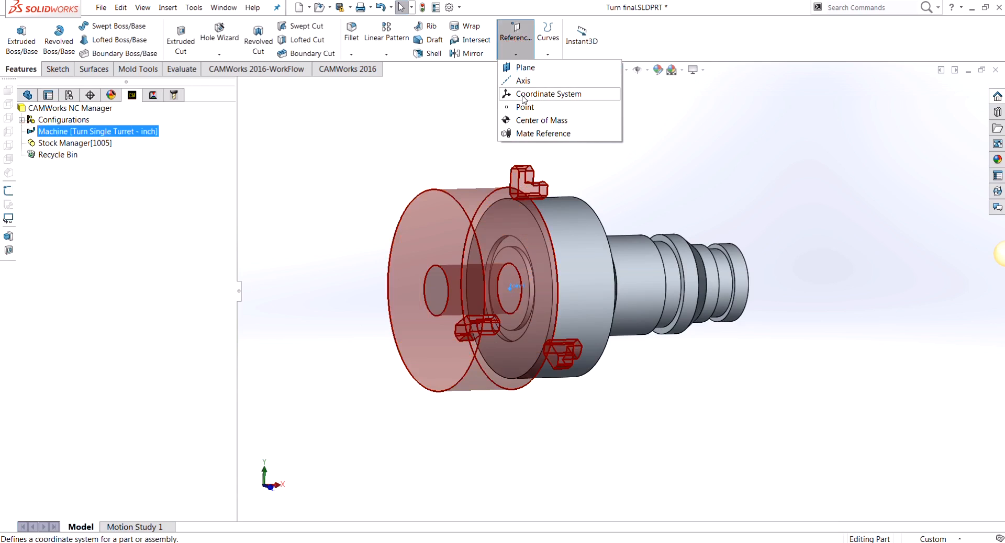
# - Start Coordinate System1 at Point1 with its Z axis on the Right plane, reversed
pyautogui.click(547, 93)
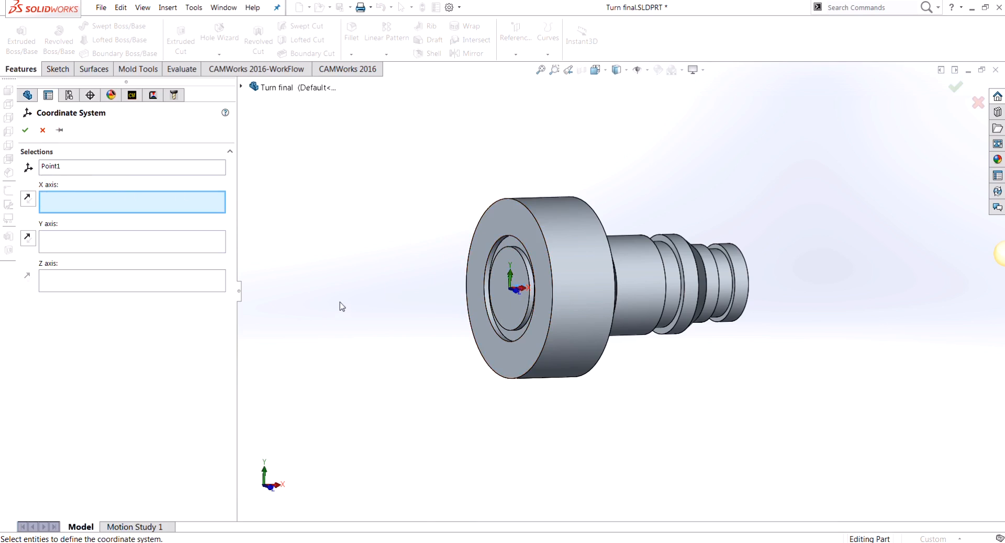
pyautogui.moveTo(127, 276)
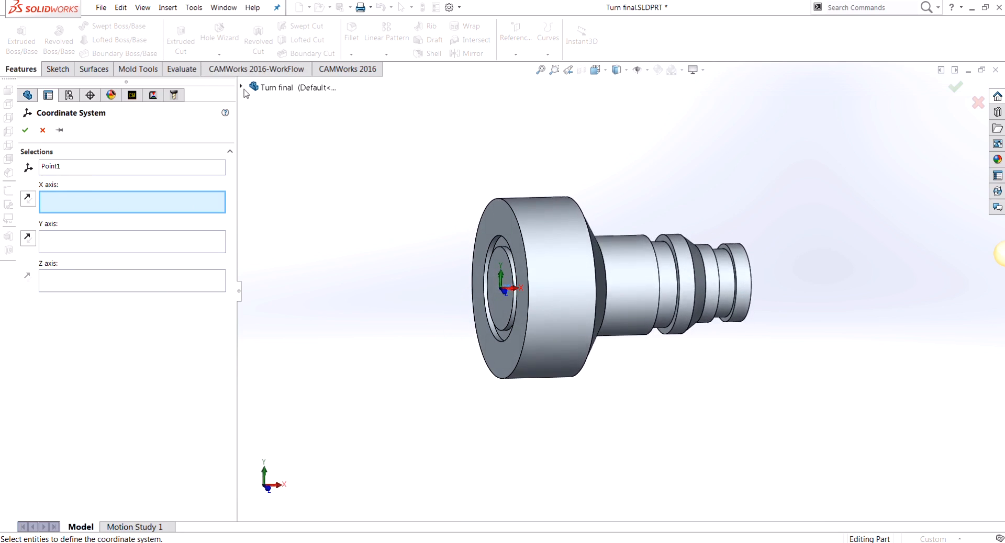
pyautogui.click(240, 87)
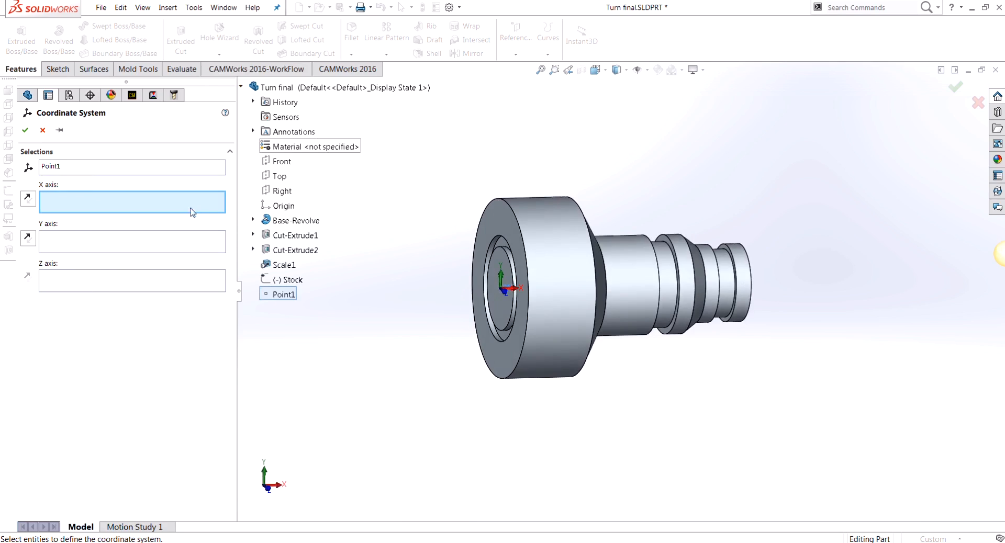
pyautogui.click(132, 279)
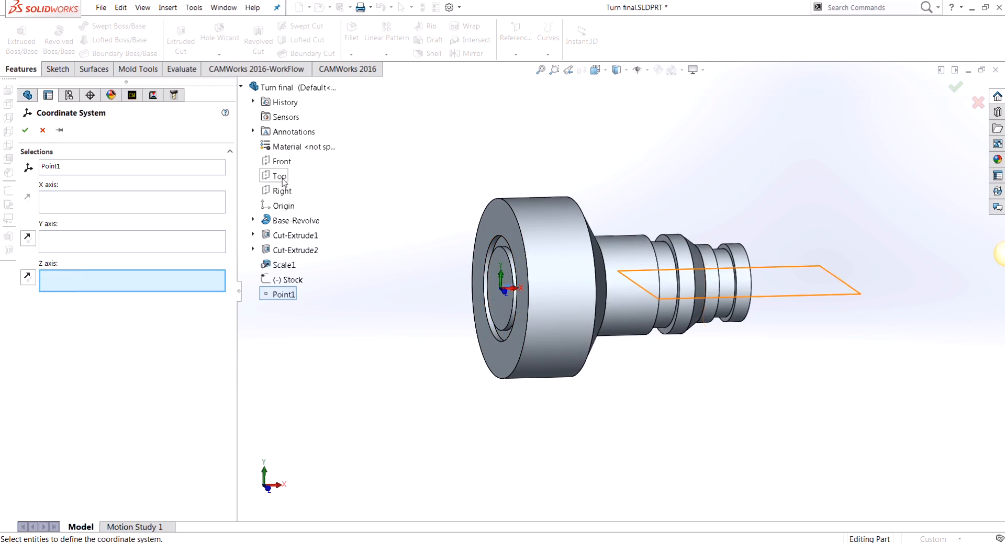
pyautogui.moveTo(281, 161)
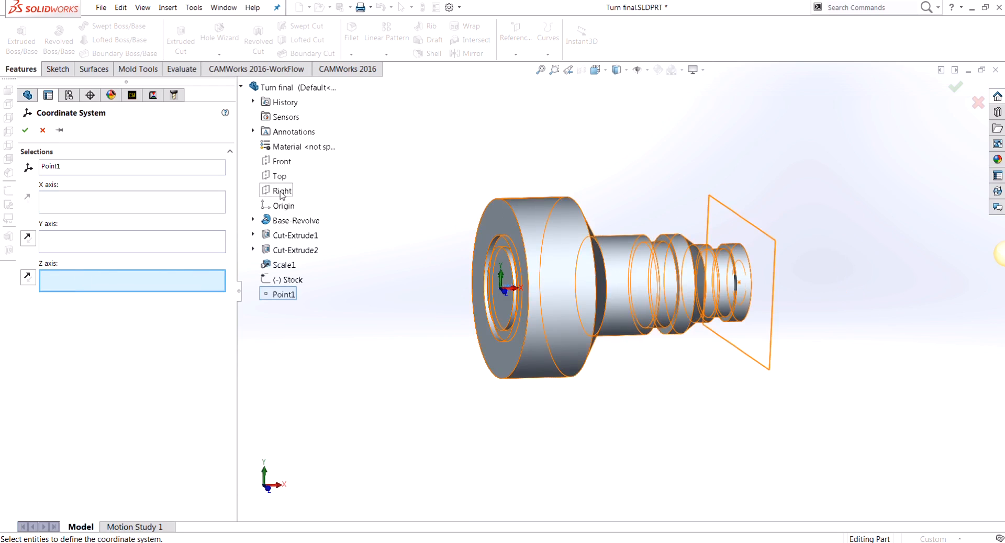
pyautogui.click(282, 190)
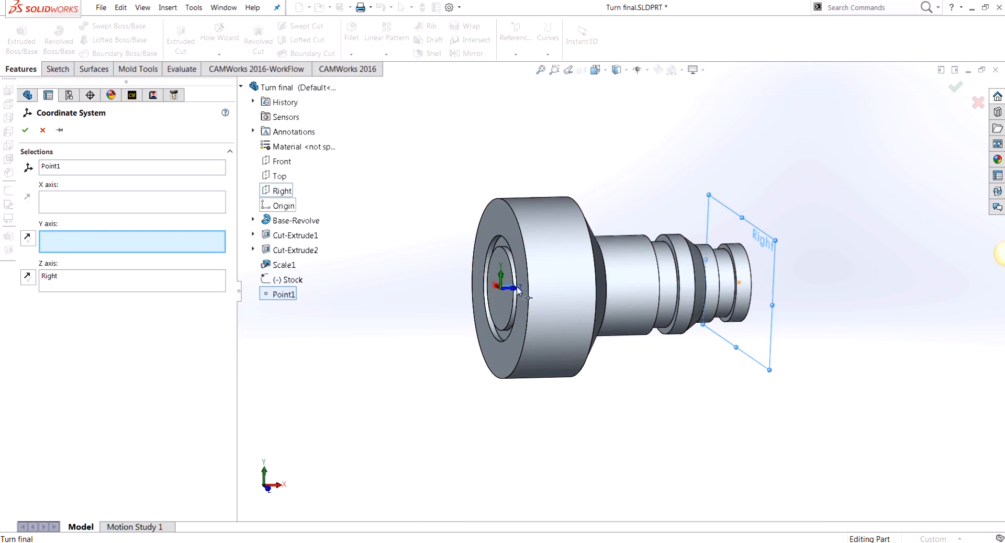
pyautogui.click(27, 279)
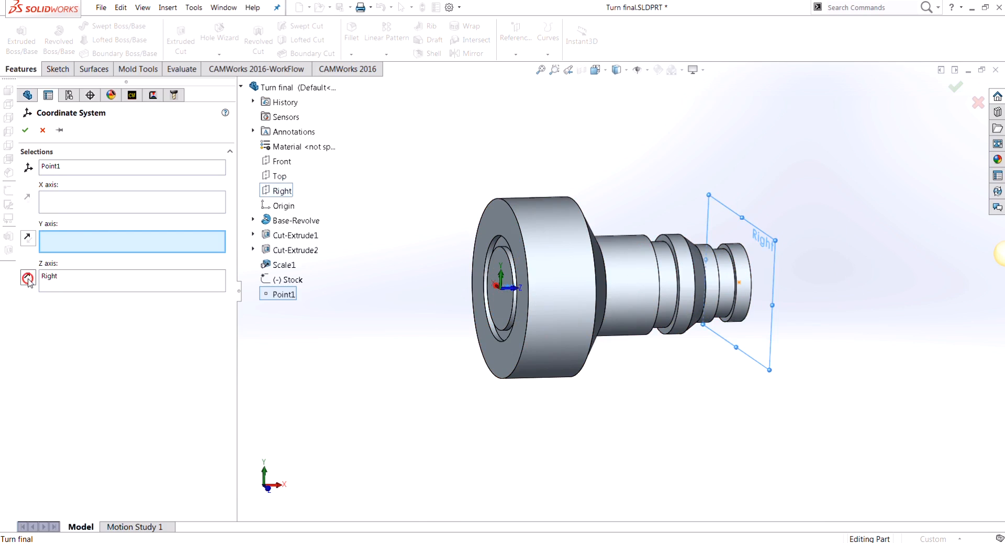
pyautogui.click(27, 277)
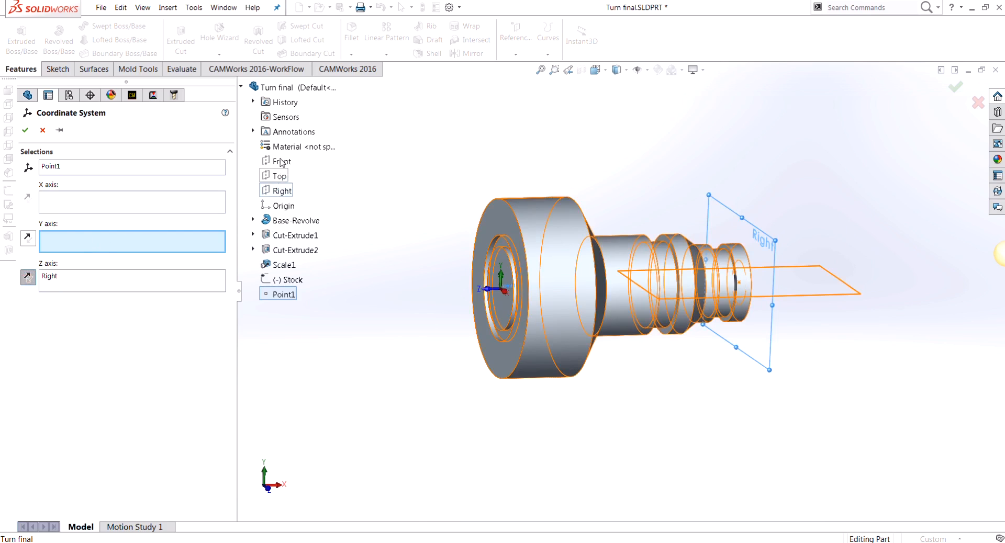
# - Align the Y axis with the Front plane and the X axis with the Top plane
pyautogui.click(280, 161)
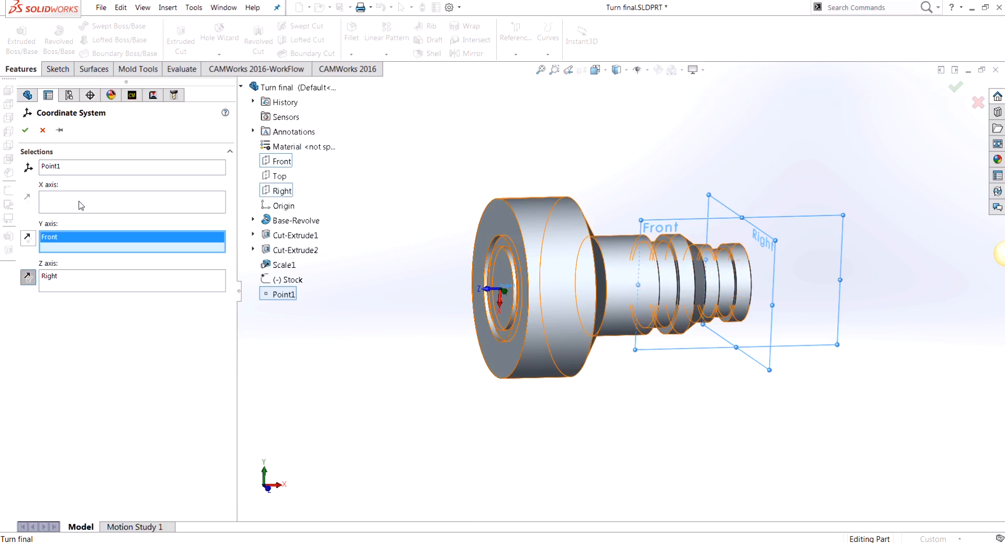
pyautogui.click(279, 176)
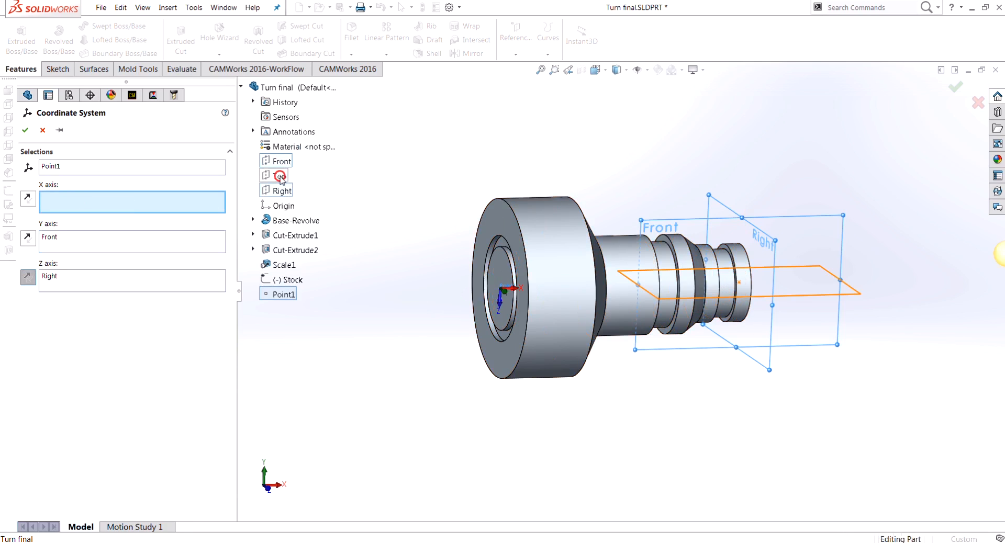
pyautogui.click(281, 176)
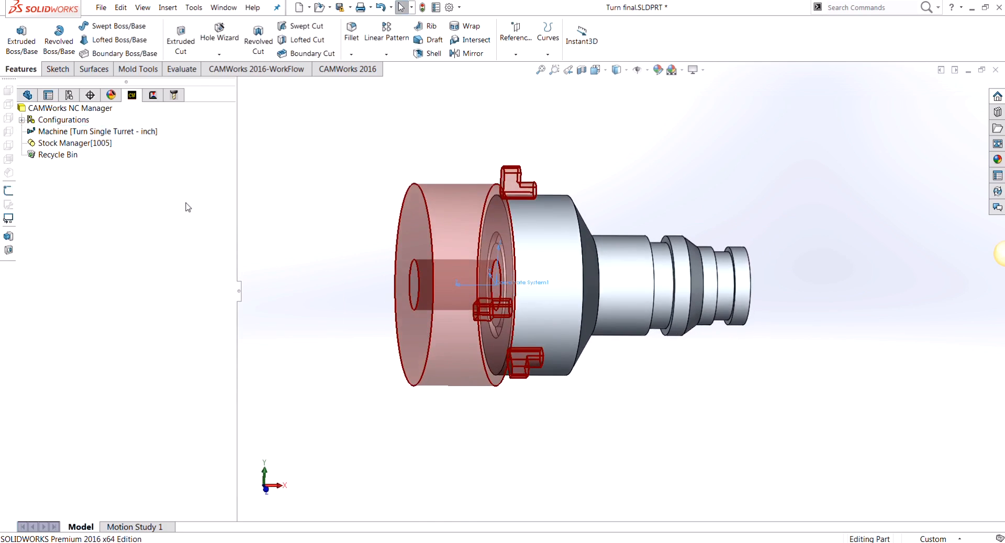
# - Switch the machine setup method to Coordinate System using Coordinate System1 from the feature tree
pyautogui.click(76, 142)
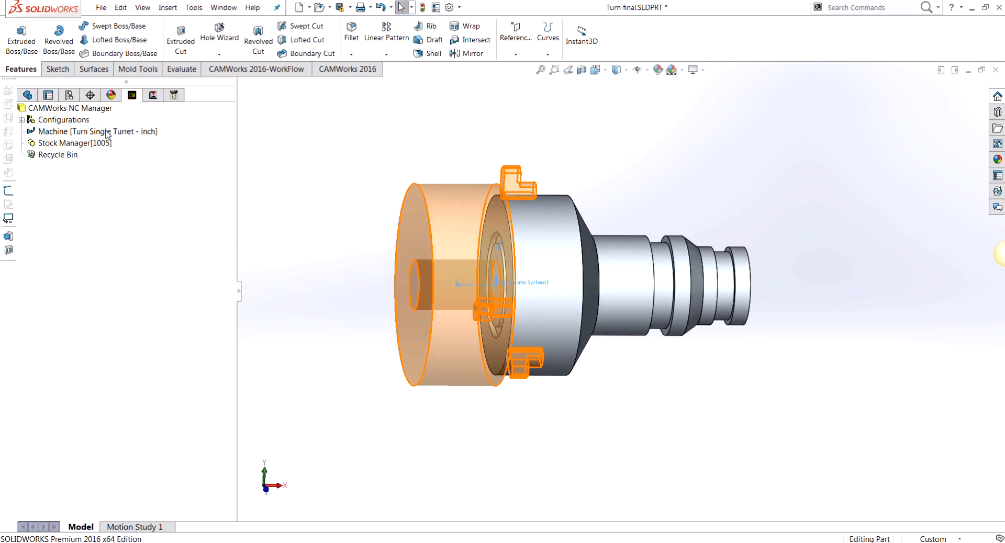
pyautogui.rightClick(70, 130)
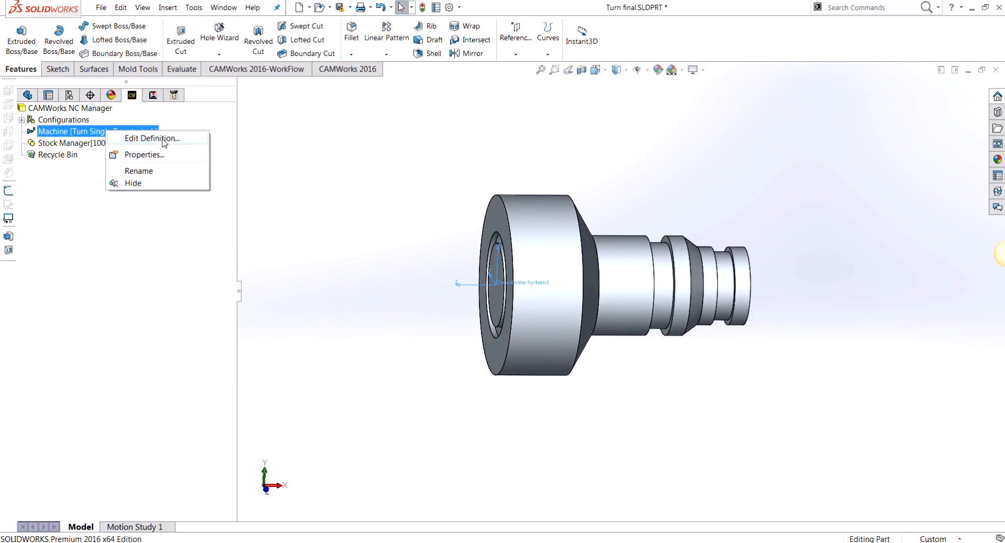
pyautogui.click(151, 138)
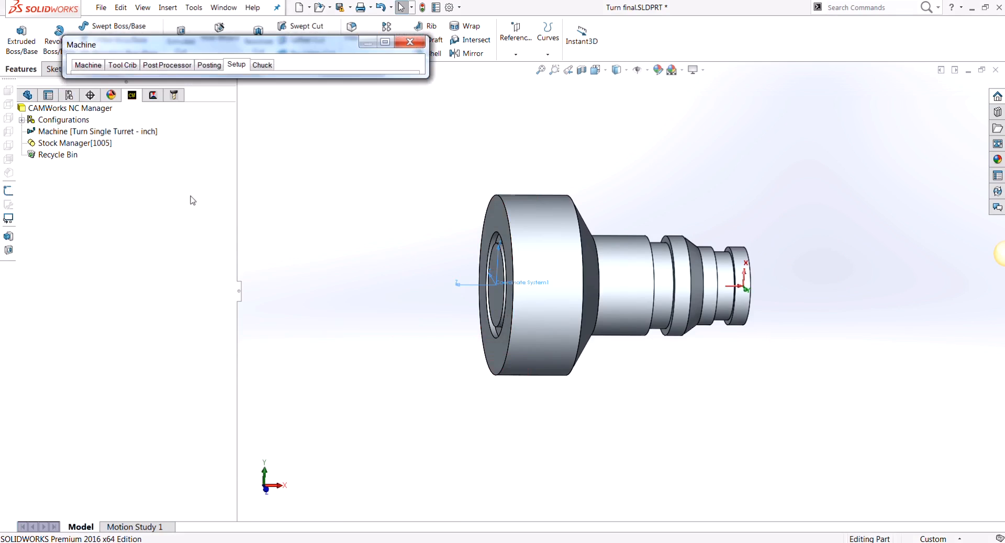
pyautogui.moveTo(27, 95)
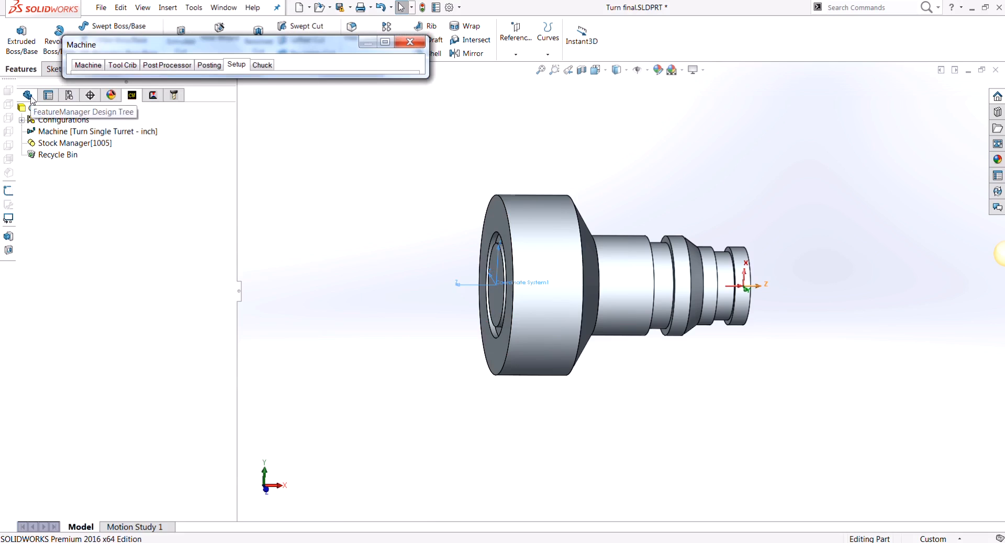
pyautogui.click(27, 95)
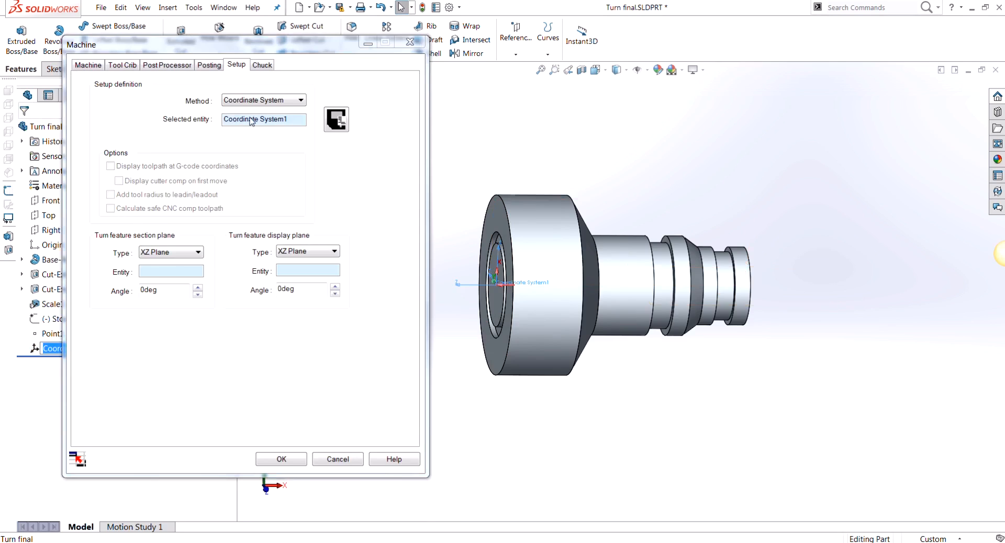
pyautogui.moveTo(339, 330)
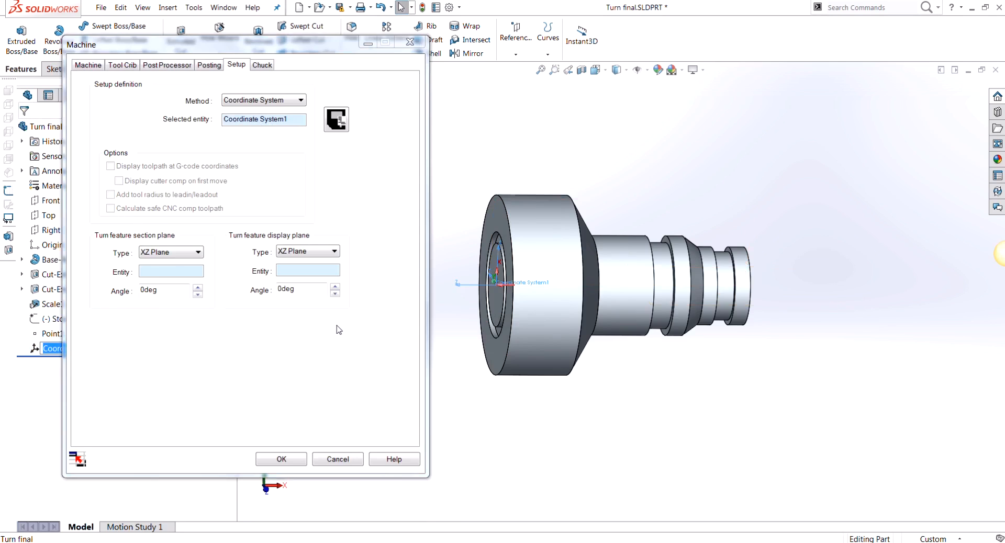
pyautogui.click(281, 459)
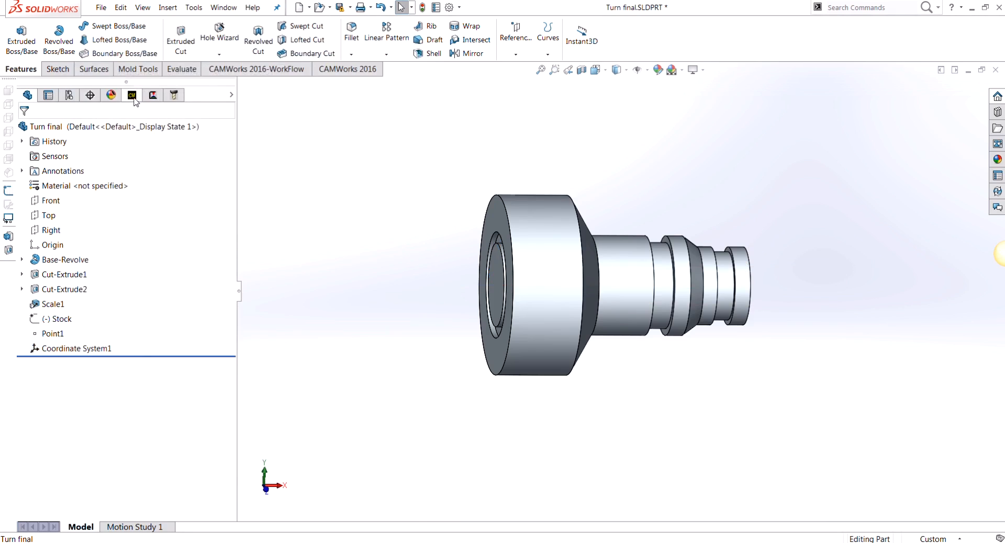
# - Extract machinable features and generate an operation plan for the two turn setups via the CAMWorks WorkFlow commands
pyautogui.click(132, 95)
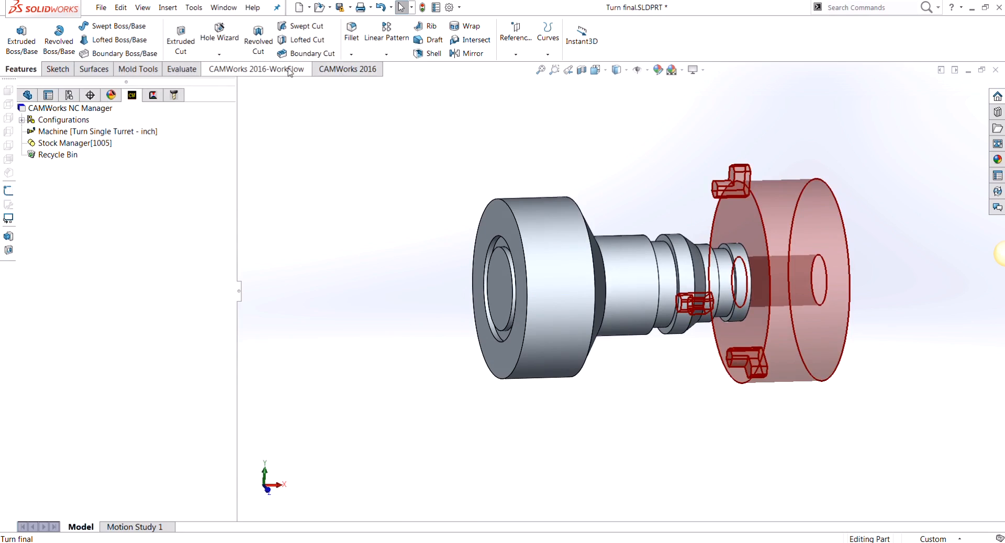
pyautogui.click(256, 69)
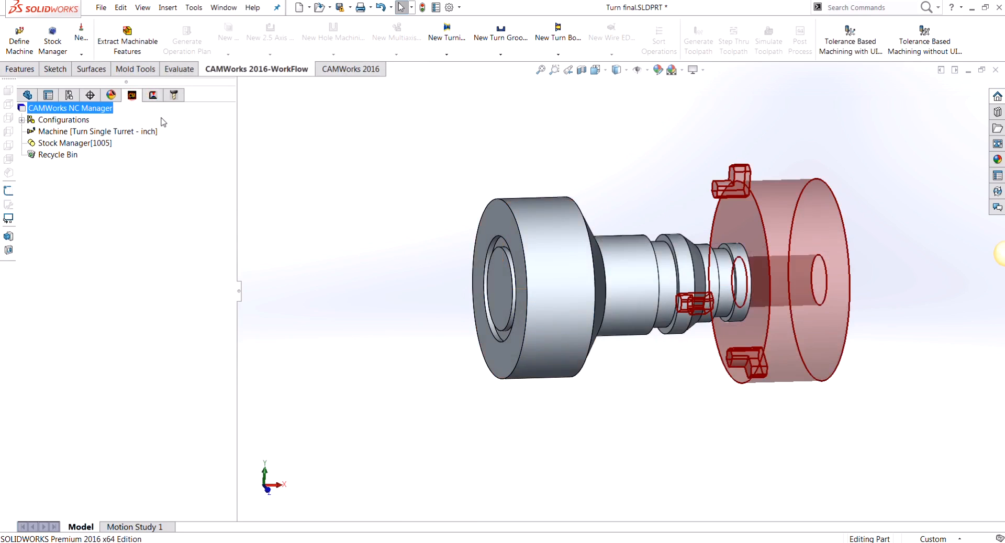
pyautogui.click(73, 142)
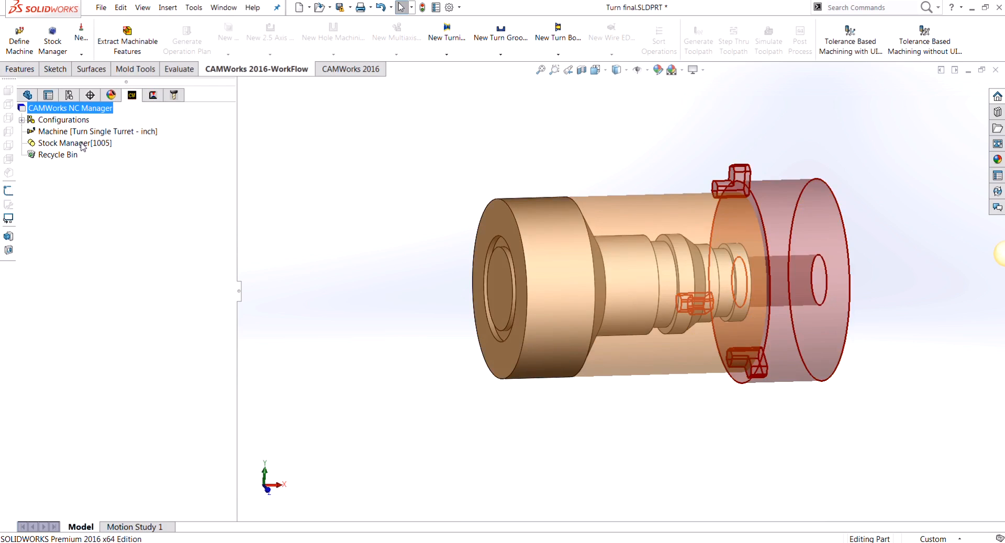
pyautogui.rightClick(72, 142)
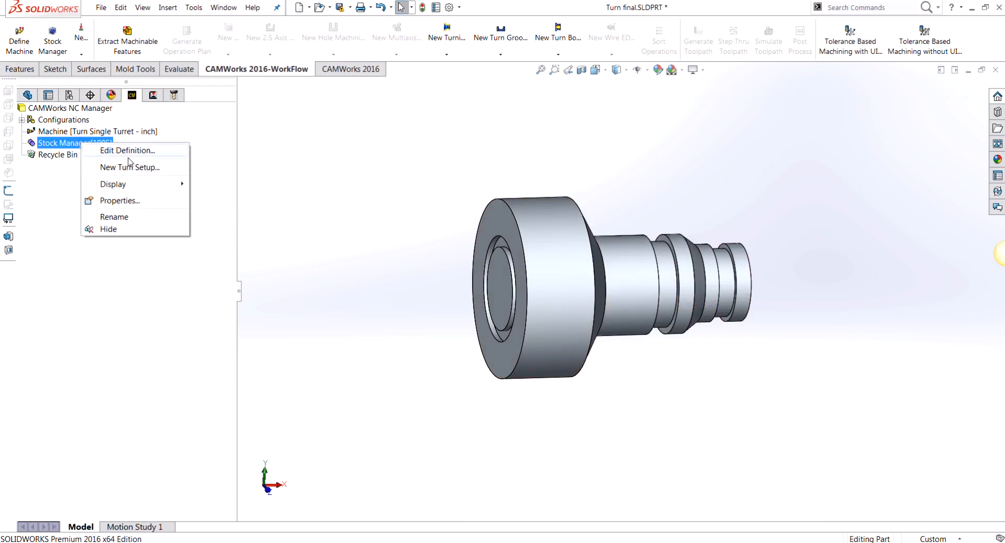
pyautogui.click(128, 150)
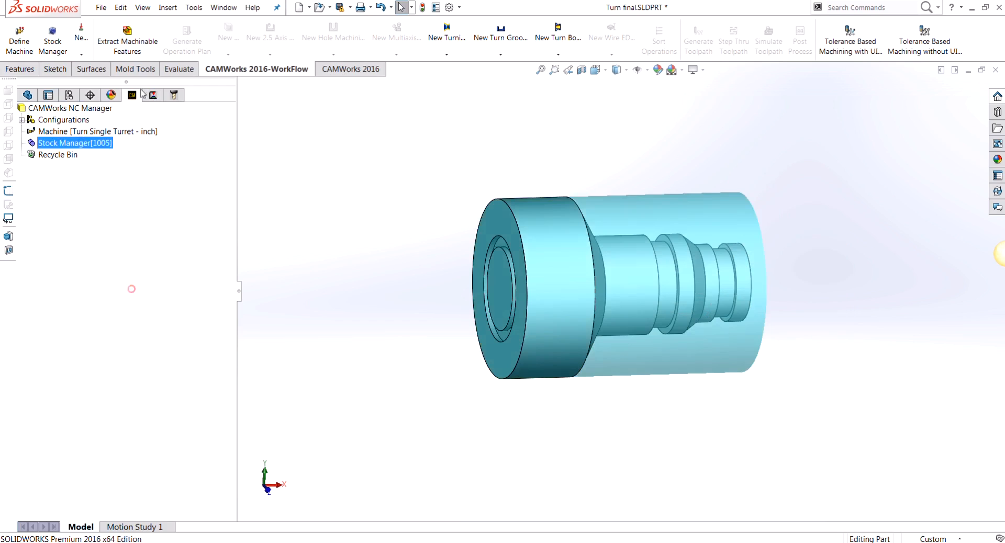
pyautogui.click(127, 39)
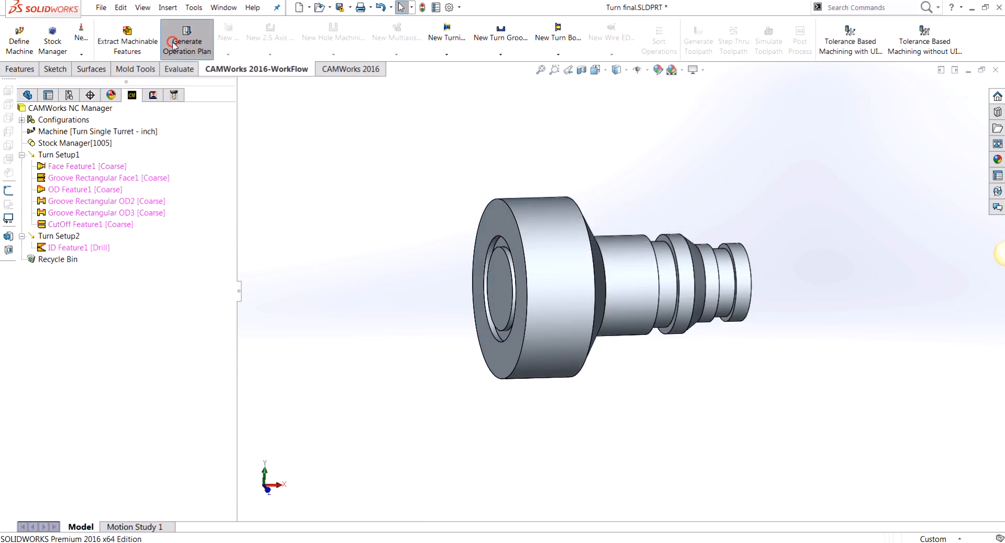
pyautogui.click(186, 39)
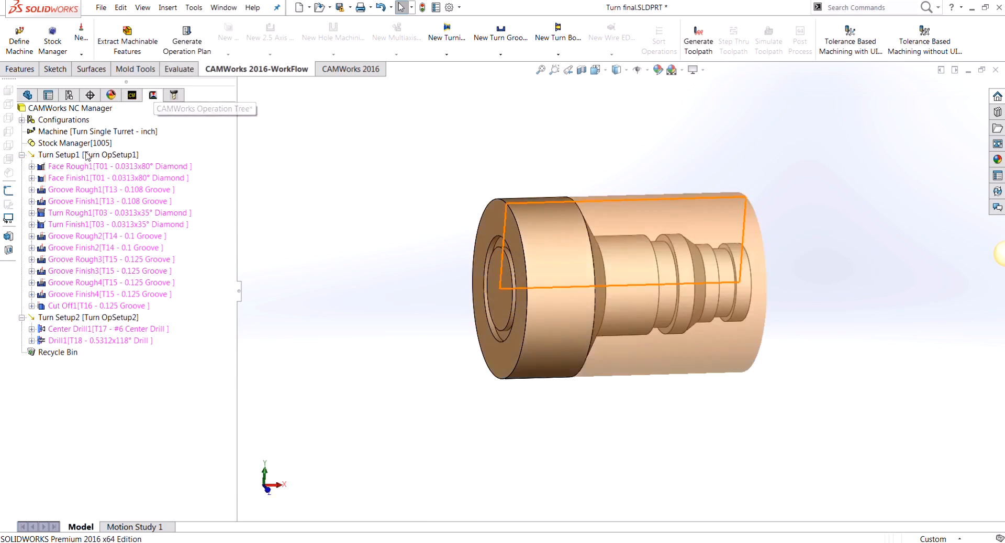
# - Define Turn Setup1's origin as Automatic and regenerate toolpaths for all operations
pyautogui.rightClick(58, 155)
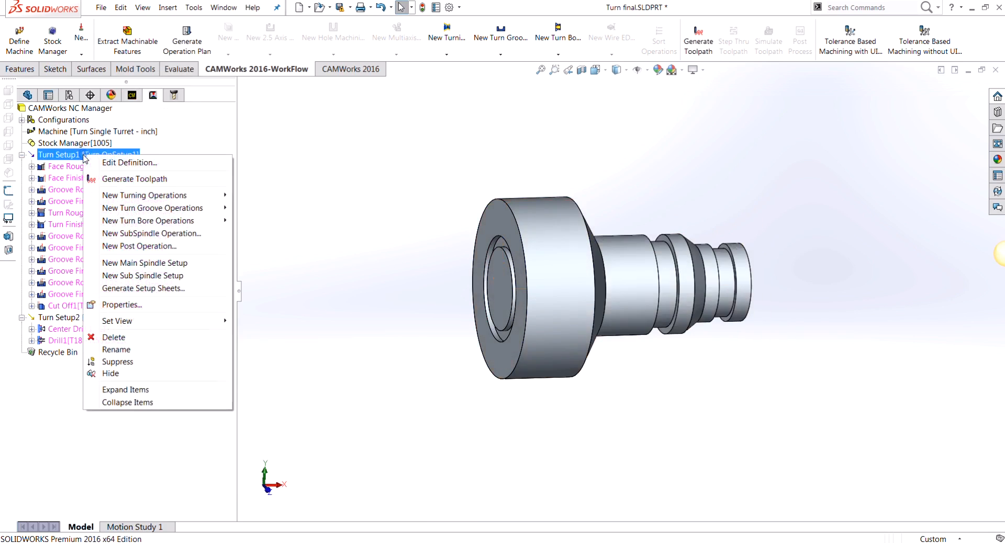
pyautogui.click(130, 162)
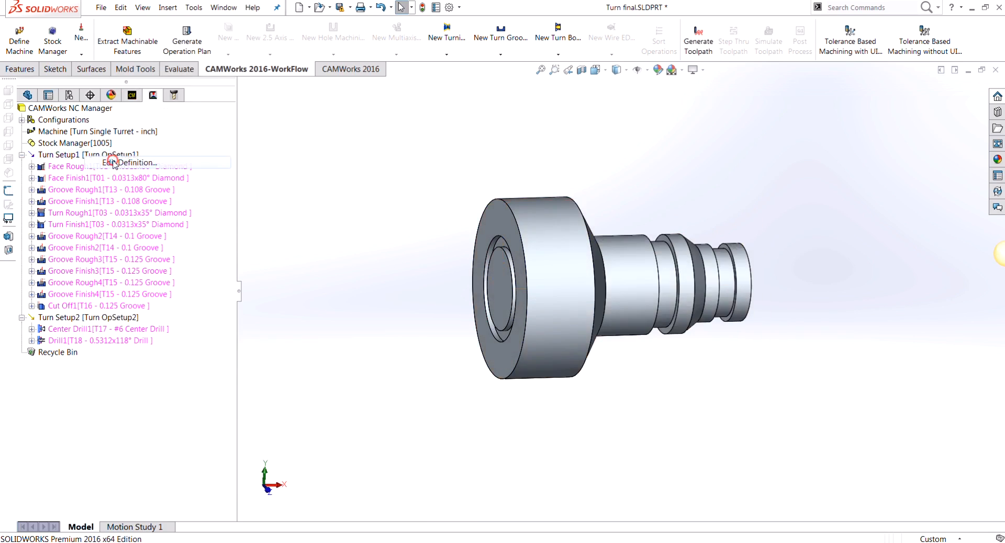
pyautogui.click(129, 162)
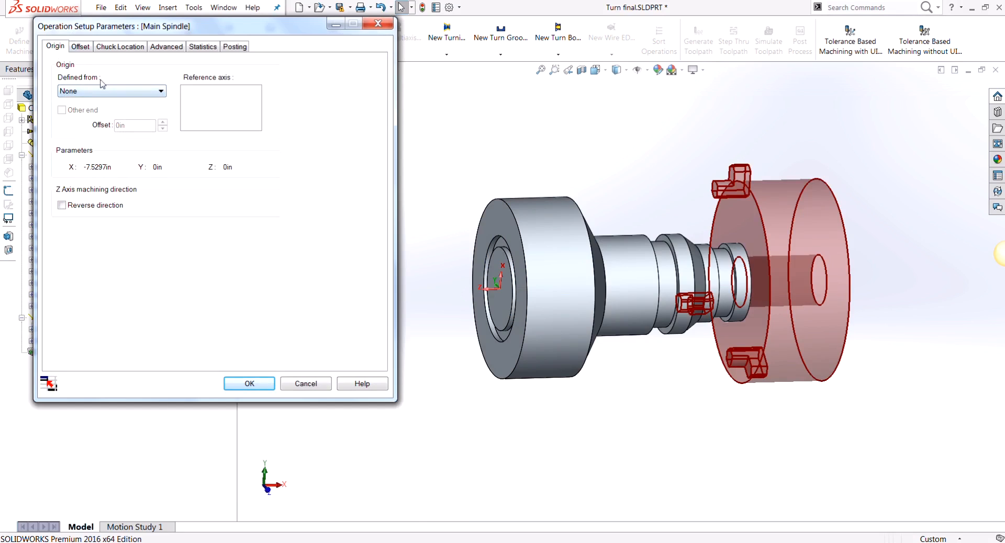
pyautogui.click(161, 90)
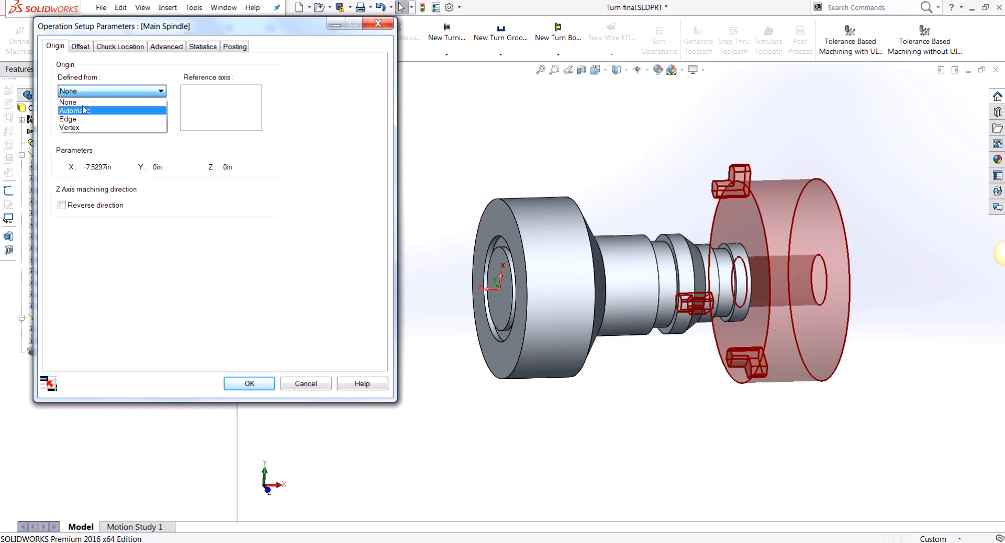
pyautogui.click(72, 110)
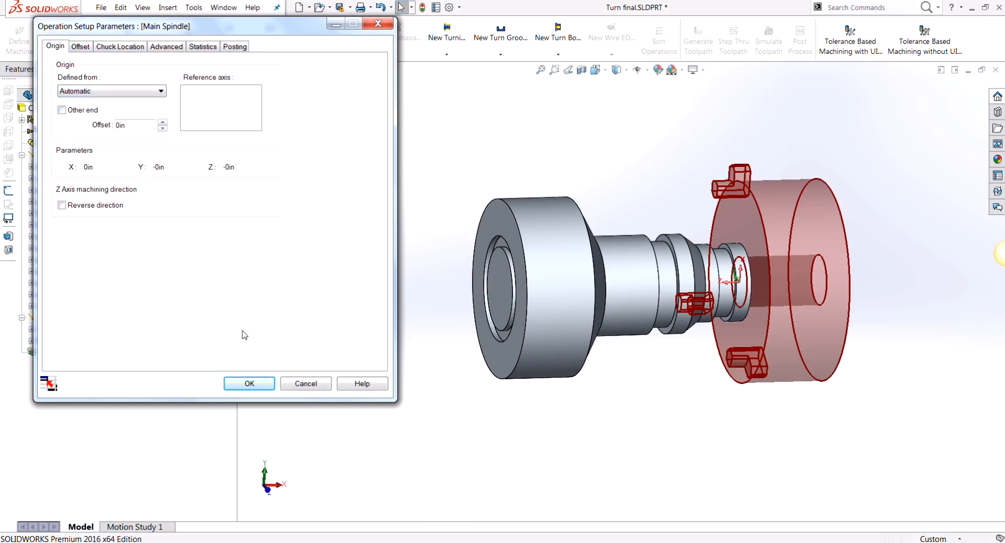
pyautogui.click(249, 383)
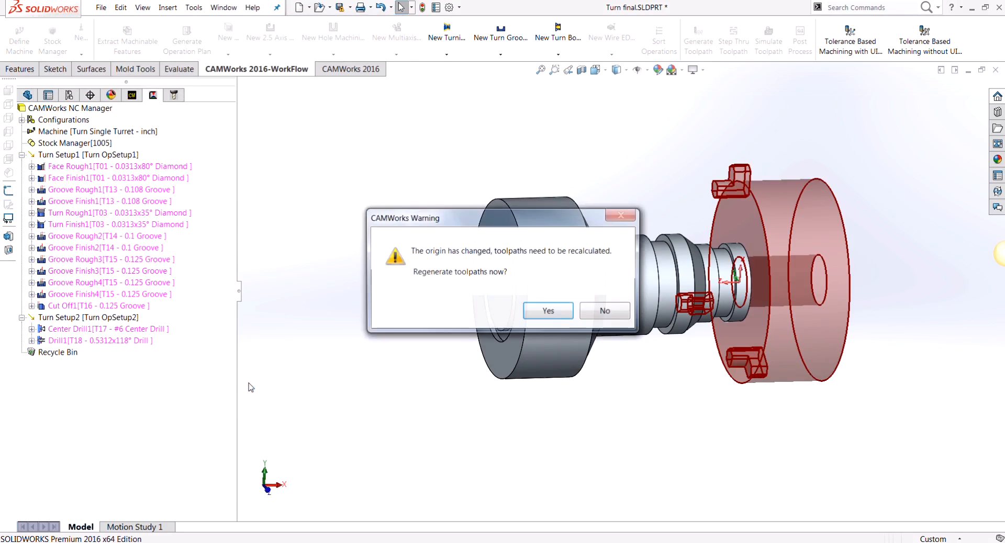
pyautogui.click(547, 311)
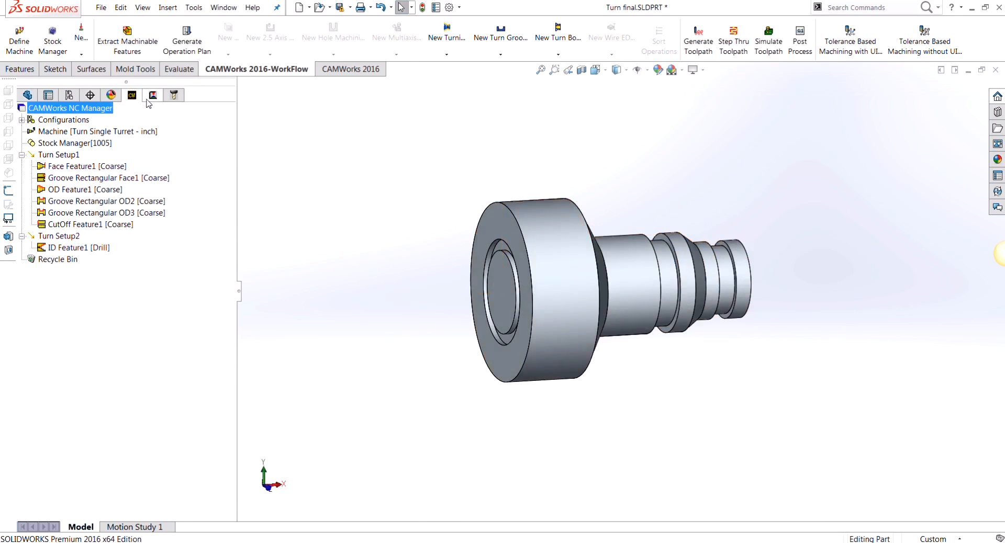
pyautogui.click(698, 35)
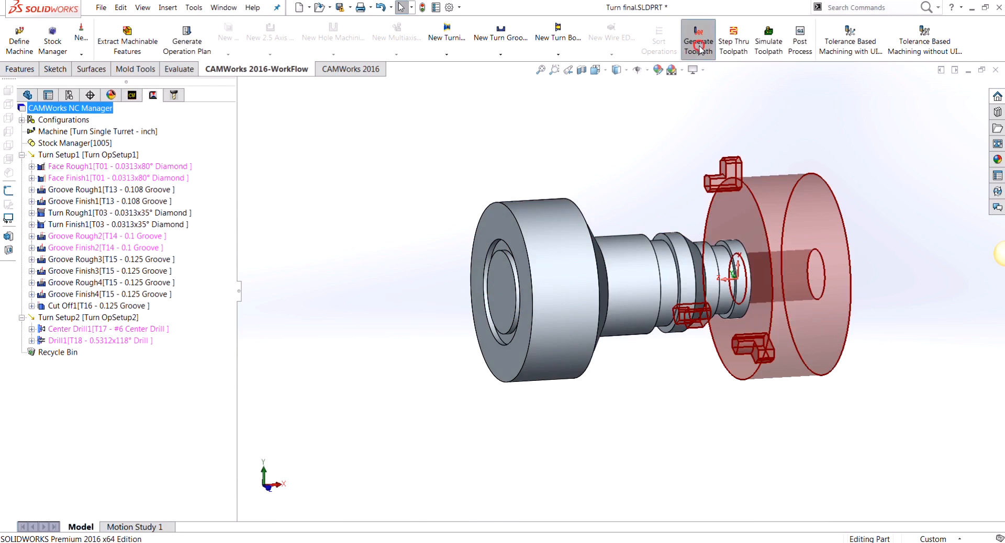